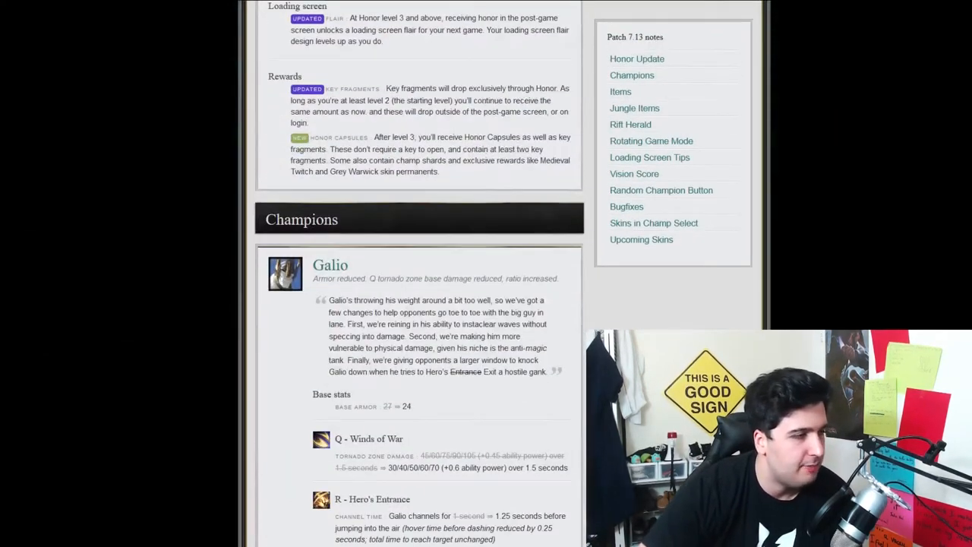
Scroll past the Honor rewards to the Champions header and Galio's armor and Q changes.
{"action": "scroll", "scroll_direction": "down", "scroll_amount": 3}
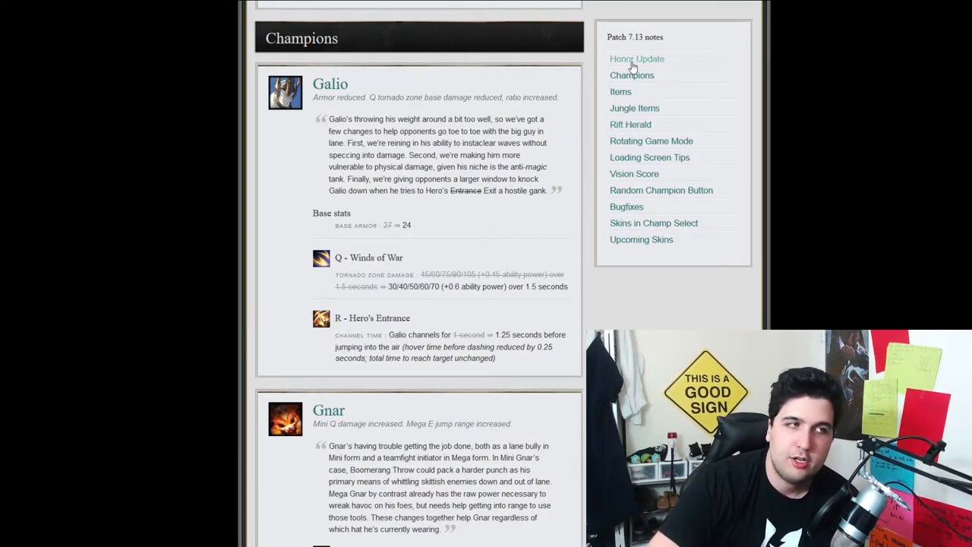
{"action": "mouse_move", "coordinate": [656, 131]}
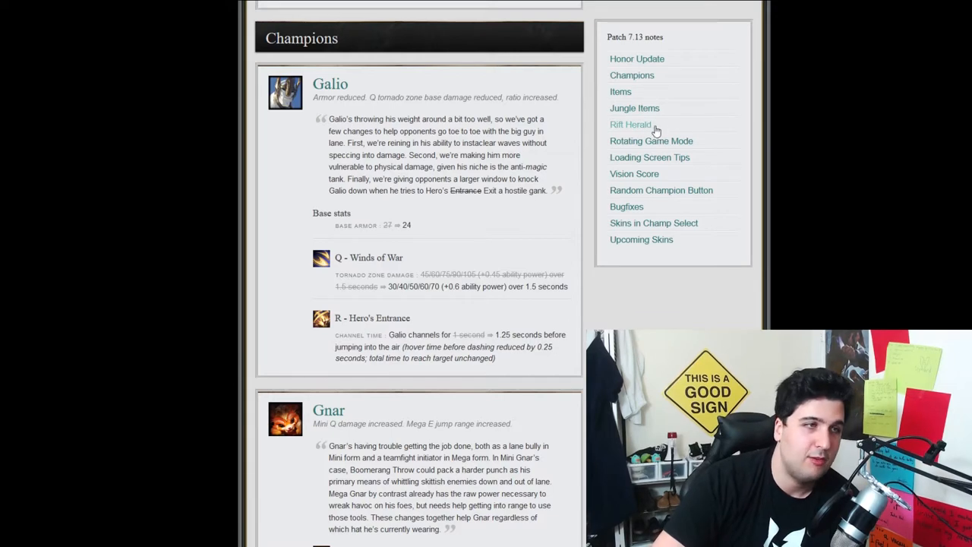
{"action": "mouse_move", "coordinate": [666, 258]}
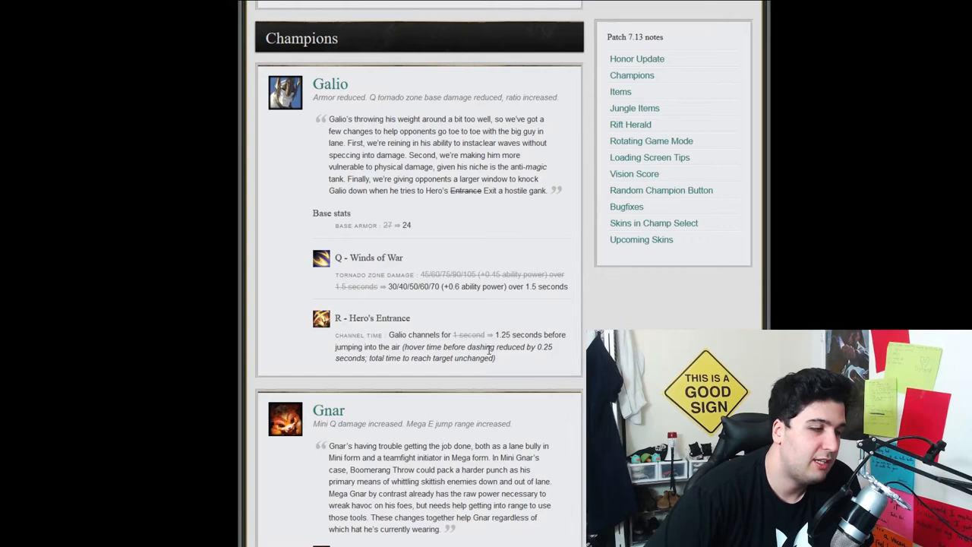
{"action": "scroll", "scroll_direction": "down", "scroll_amount": 3}
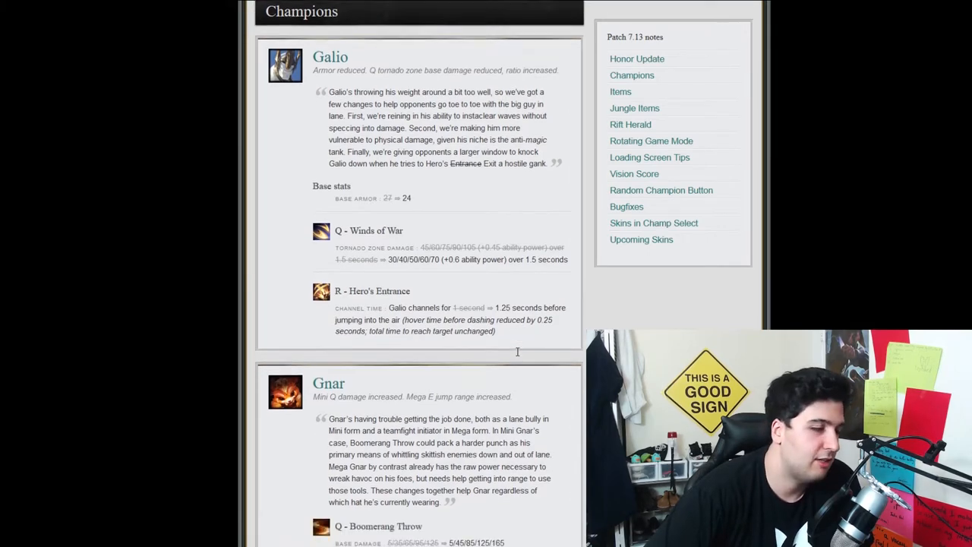
Scroll past Galio and Gnar down to Kennen's W and E changes.
{"action": "scroll", "scroll_direction": "down", "scroll_amount": 3}
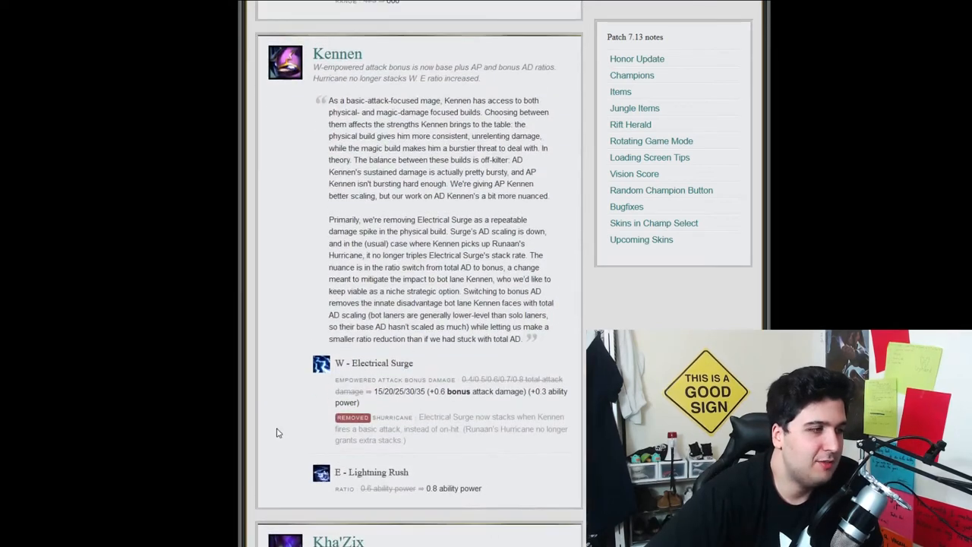
Scroll past Kennen's E - Lightning Rush to Kha'Zix's Q damage and R stealth changes.
{"action": "scroll", "scroll_direction": "down", "scroll_amount": 3}
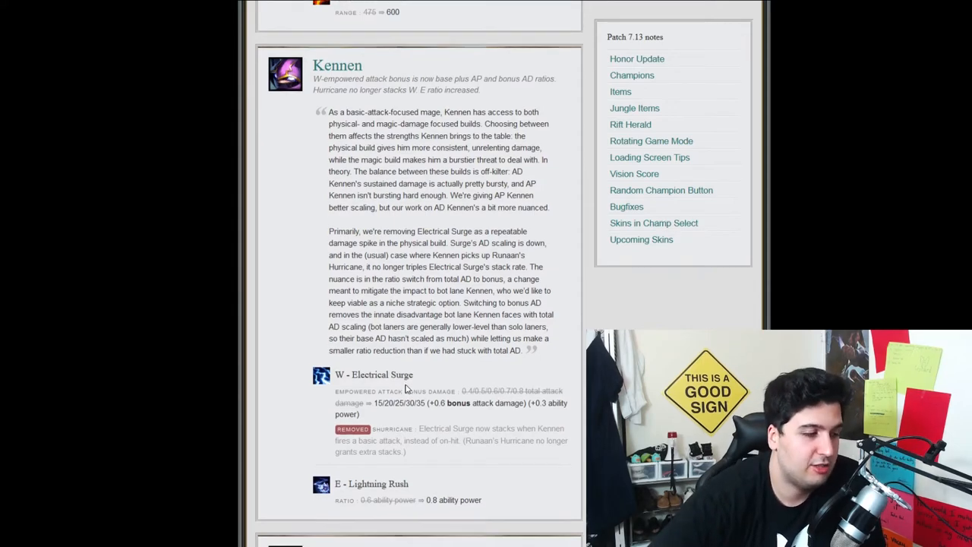
{"action": "scroll", "scroll_direction": "down", "scroll_amount": 3}
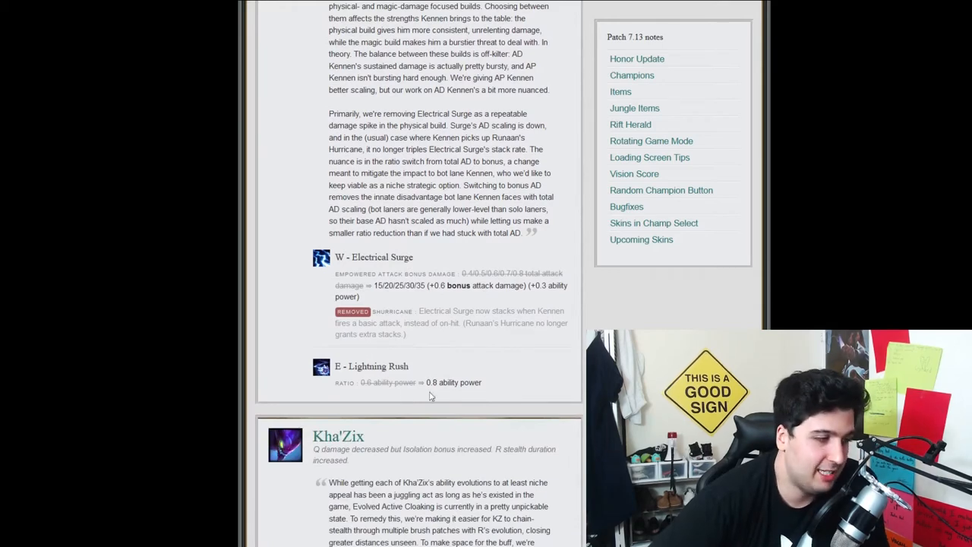
Read through Kha'Zix's Q and R changes and scroll on to Kindred's entry.
{"action": "scroll", "scroll_direction": "down", "scroll_amount": 3}
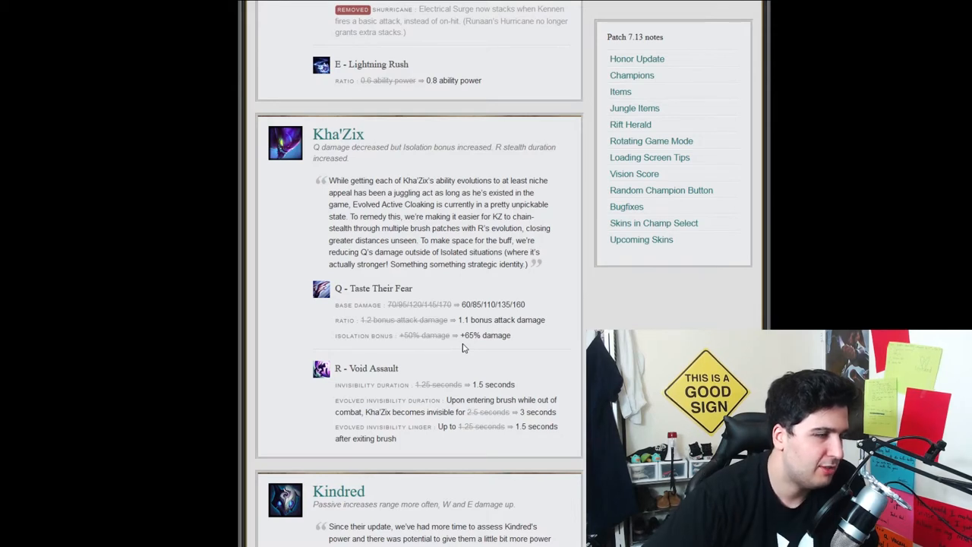
{"action": "mouse_move", "coordinate": [540, 132]}
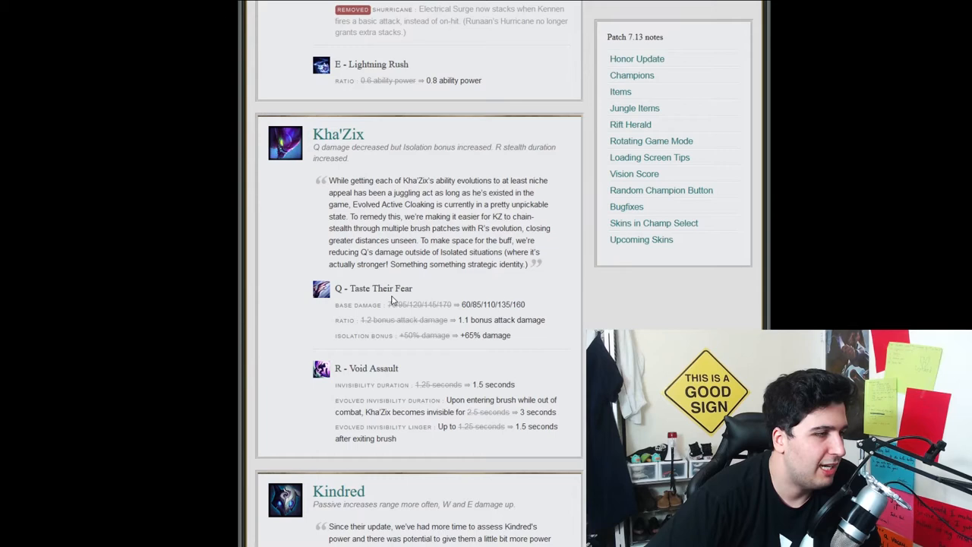
{"action": "double_click", "coordinate": [357, 304]}
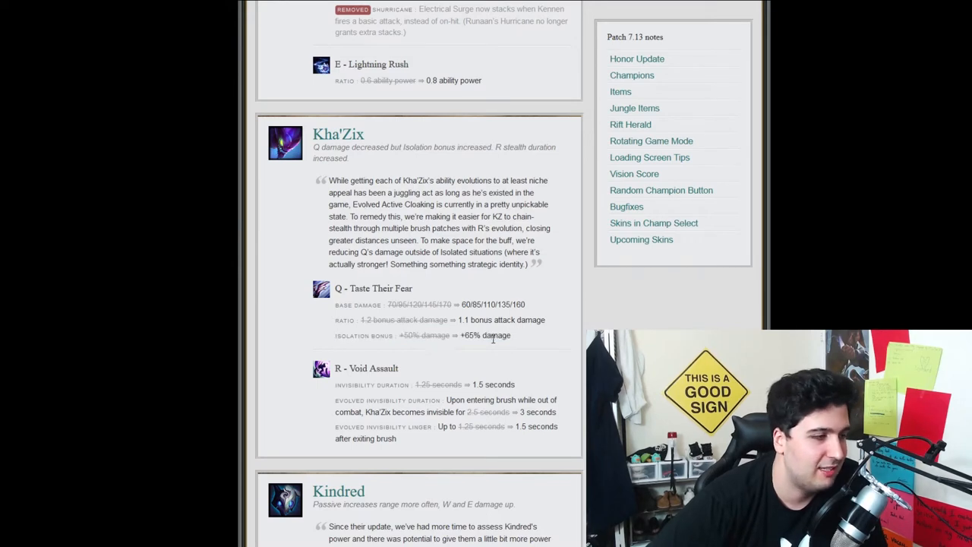
{"action": "scroll", "scroll_direction": "down", "scroll_amount": 3}
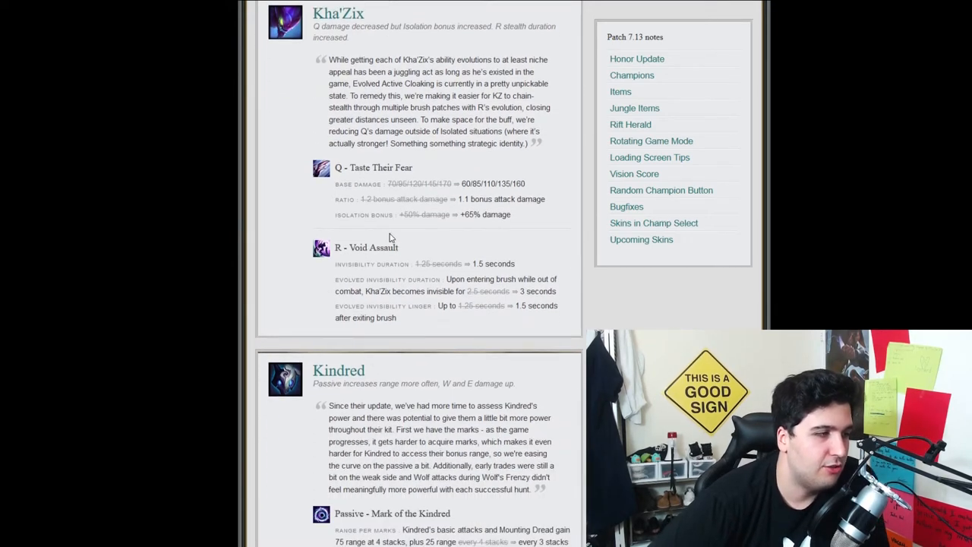
{"action": "mouse_move", "coordinate": [417, 268]}
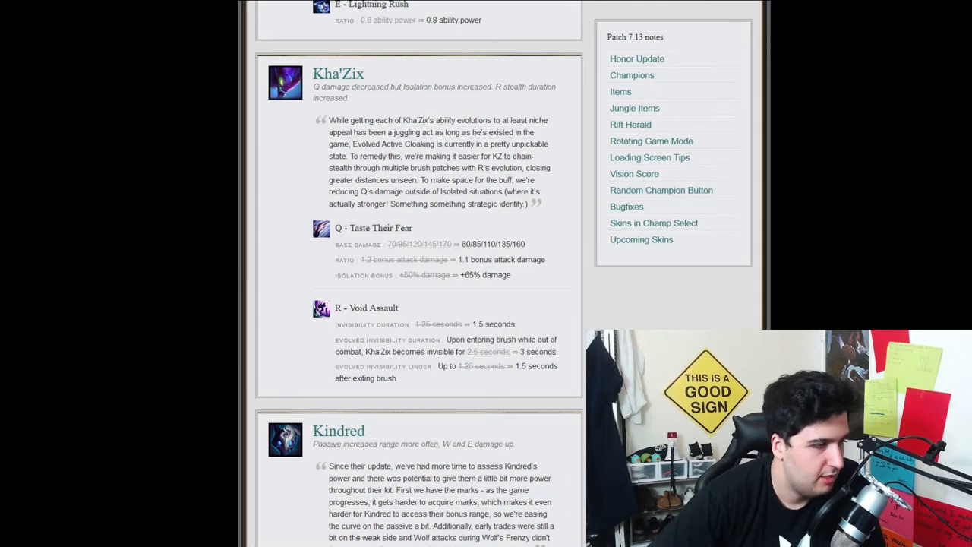
{"action": "mouse_move", "coordinate": [431, 380]}
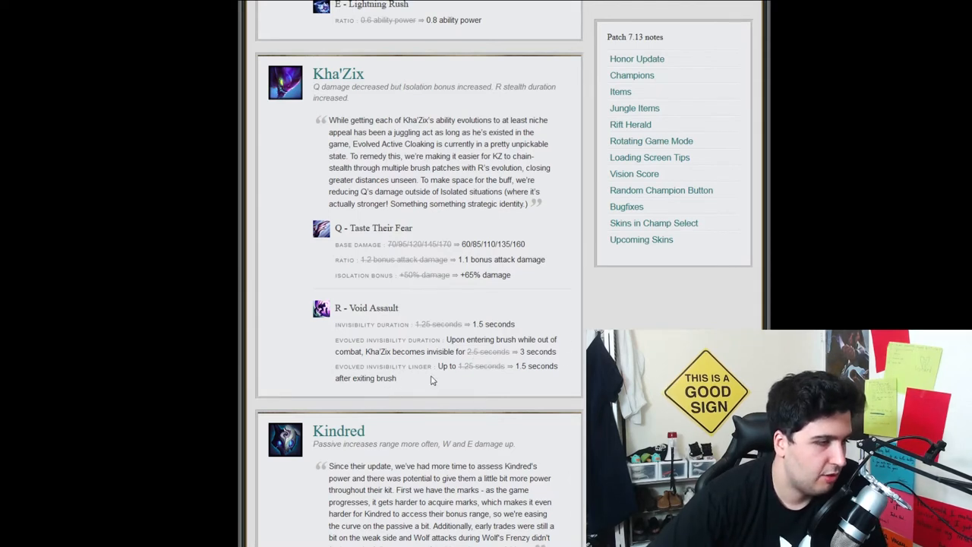
{"action": "scroll", "scroll_direction": "down", "scroll_amount": 3}
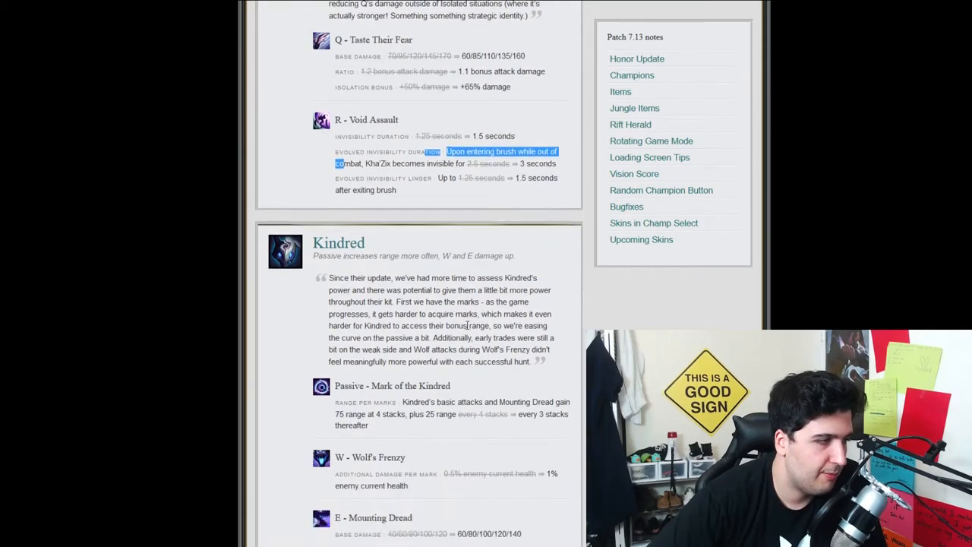
Scroll past Kindred's passive, W and E changes to Maokai and the start of Poppy.
{"action": "scroll", "scroll_direction": "down", "scroll_amount": 3}
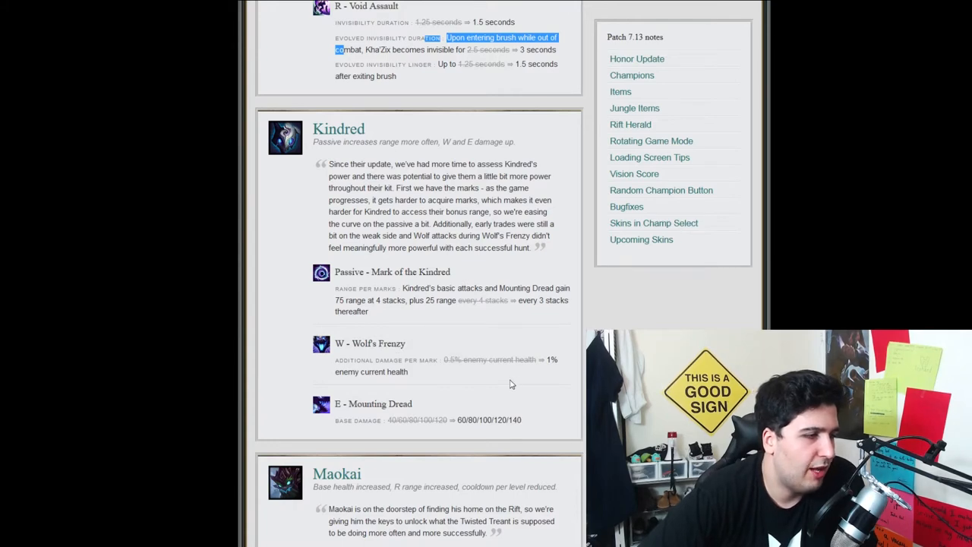
{"action": "mouse_move", "coordinate": [391, 375]}
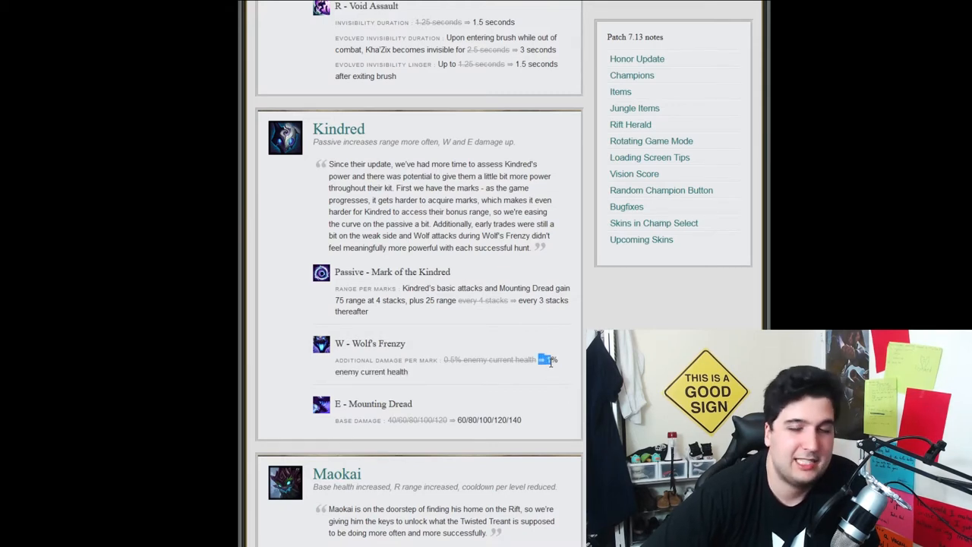
{"action": "scroll", "scroll_direction": "down", "scroll_amount": 3}
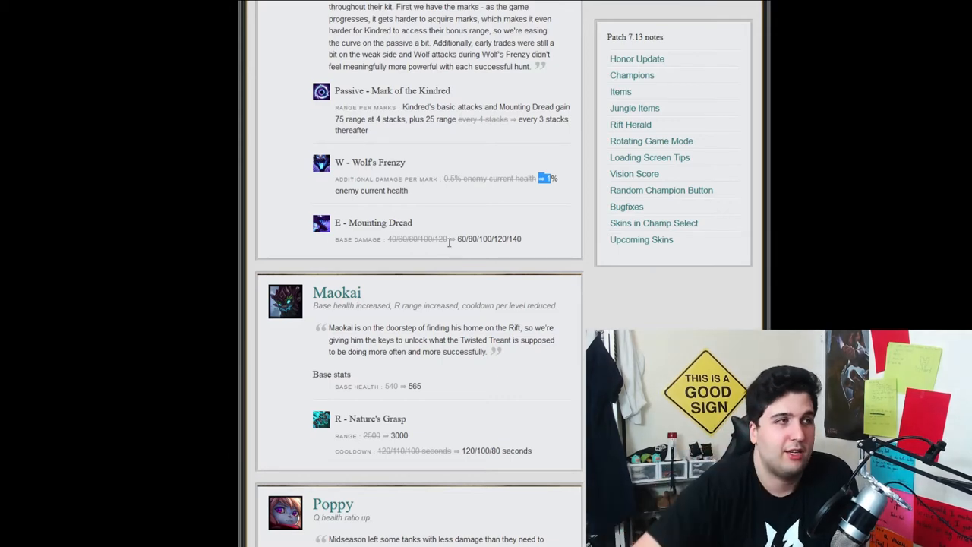
{"action": "scroll", "scroll_direction": "up", "scroll_amount": 3}
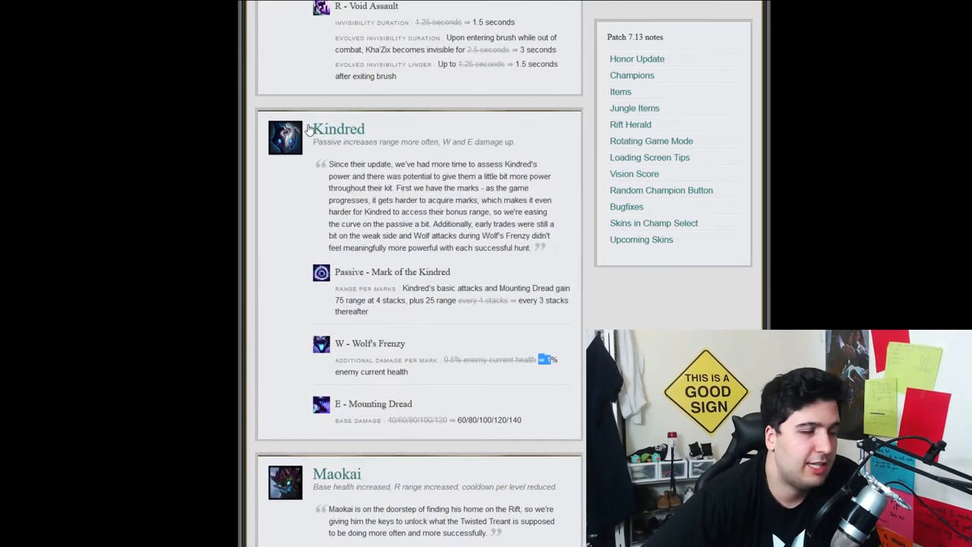
{"action": "scroll", "scroll_direction": "down", "scroll_amount": 3}
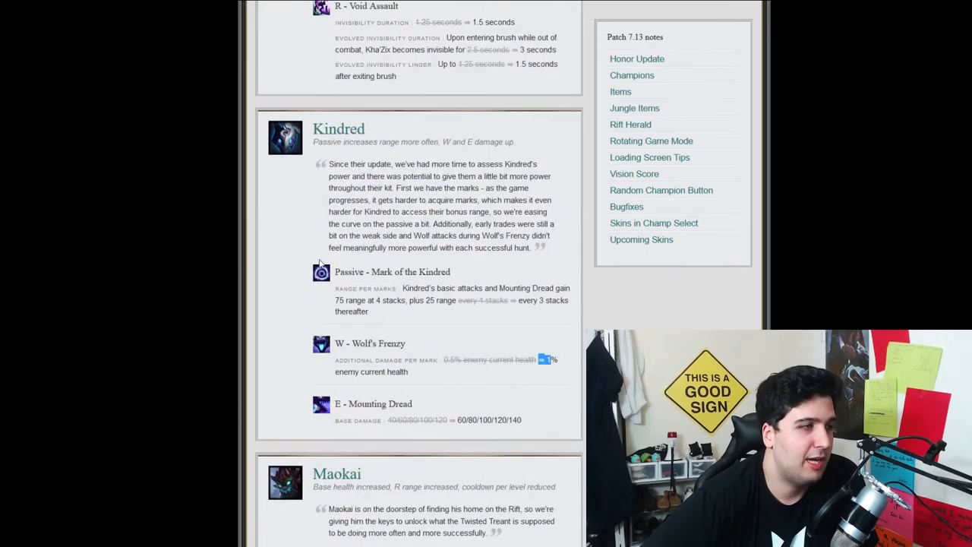
{"action": "scroll", "scroll_direction": "down", "scroll_amount": 3}
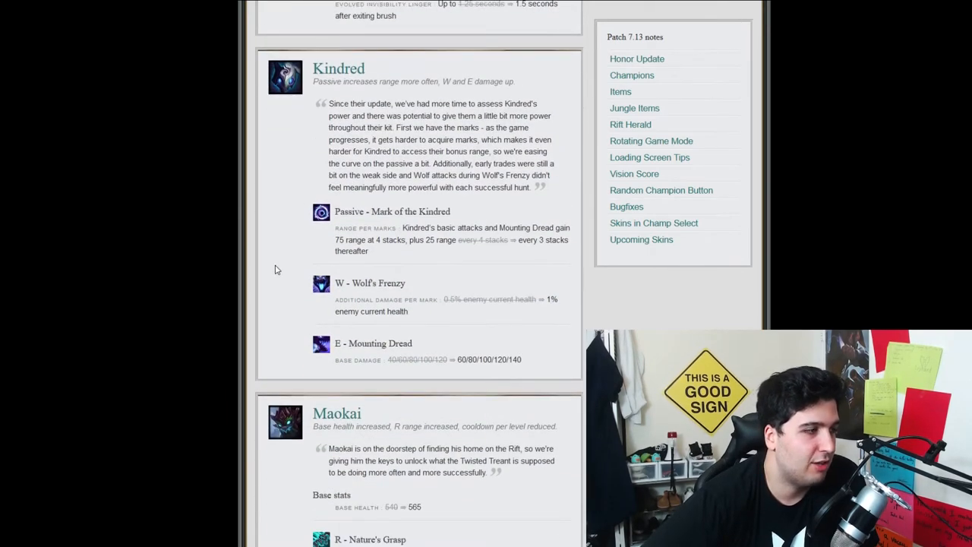
{"action": "scroll", "scroll_direction": "down", "scroll_amount": 3}
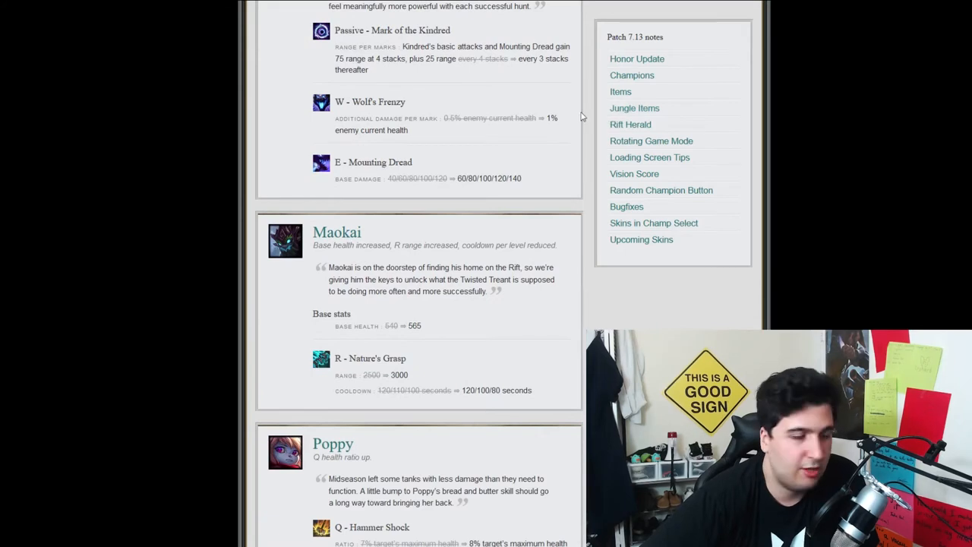
Highlight Maokai's base health and Nature's Grasp lines, then scroll to Poppy's Q change.
{"action": "scroll", "scroll_direction": "down", "scroll_amount": 3}
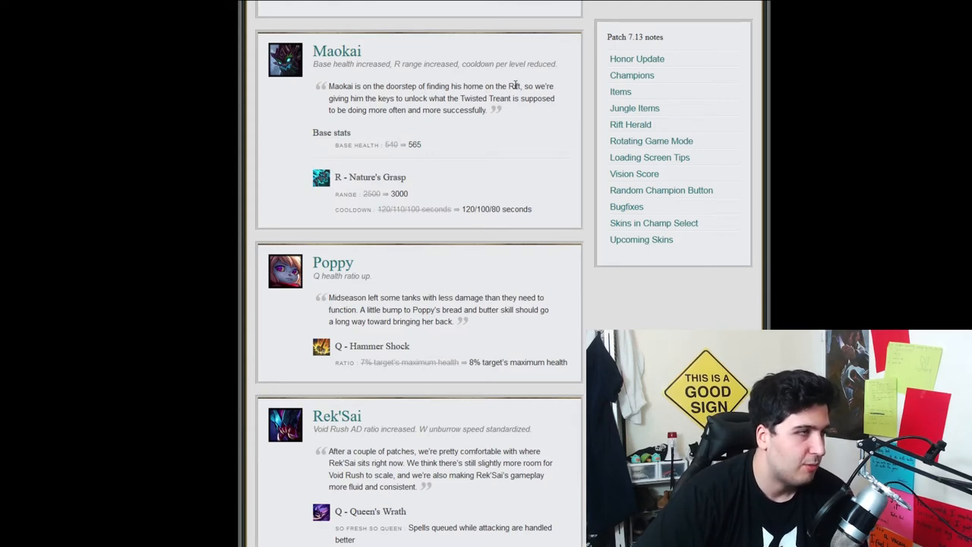
{"action": "left_click_drag", "start_coordinate": [439, 98], "coordinate": [490, 98]}
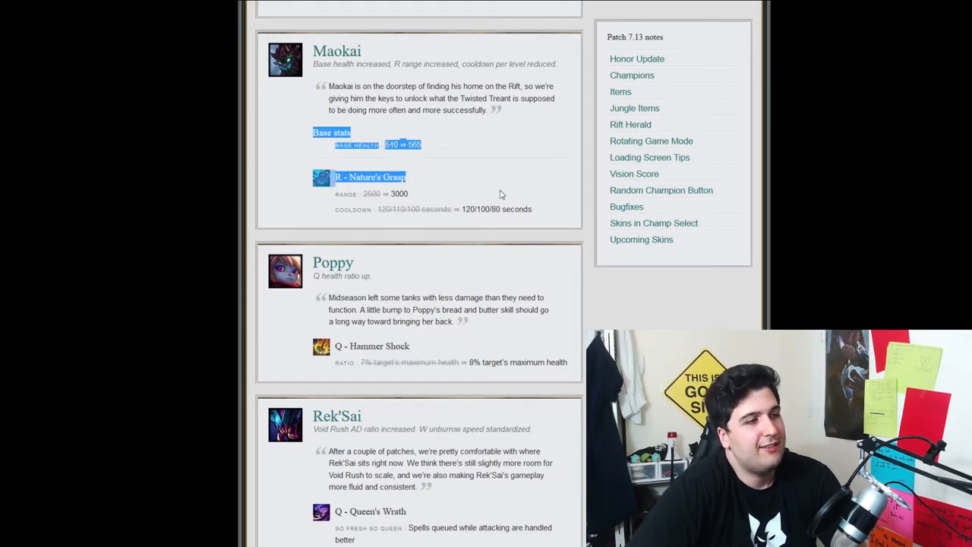
{"action": "scroll", "scroll_direction": "down", "scroll_amount": 3}
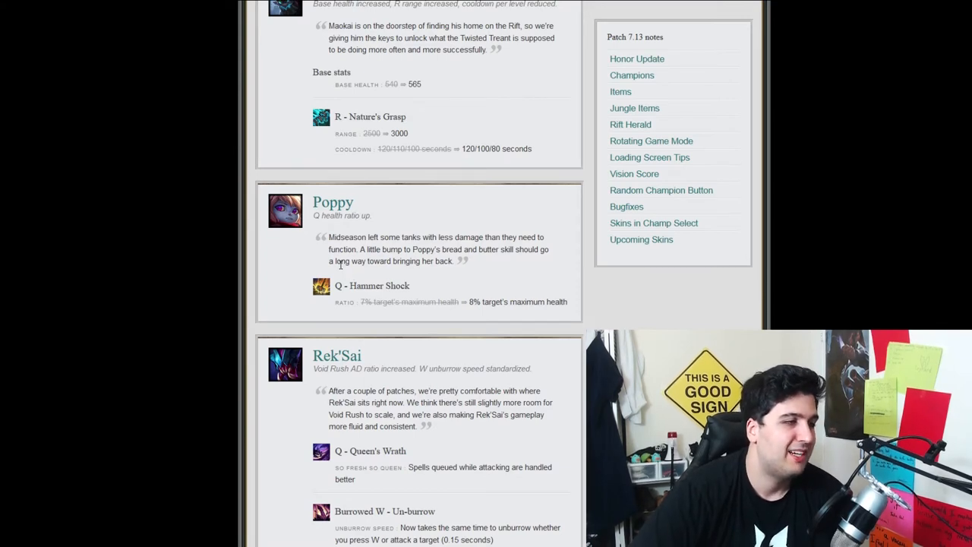
Scroll through Rek'Sai's Queen's Wrath, Un-burrow and Void Rush changes to Shaco's entry.
{"action": "scroll", "scroll_direction": "down", "scroll_amount": 3}
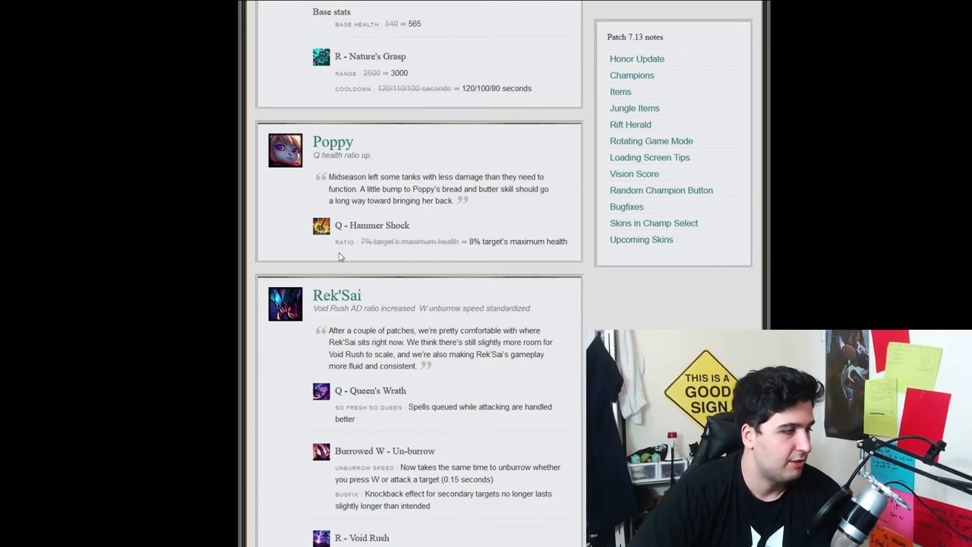
{"action": "scroll", "scroll_direction": "down", "scroll_amount": 3}
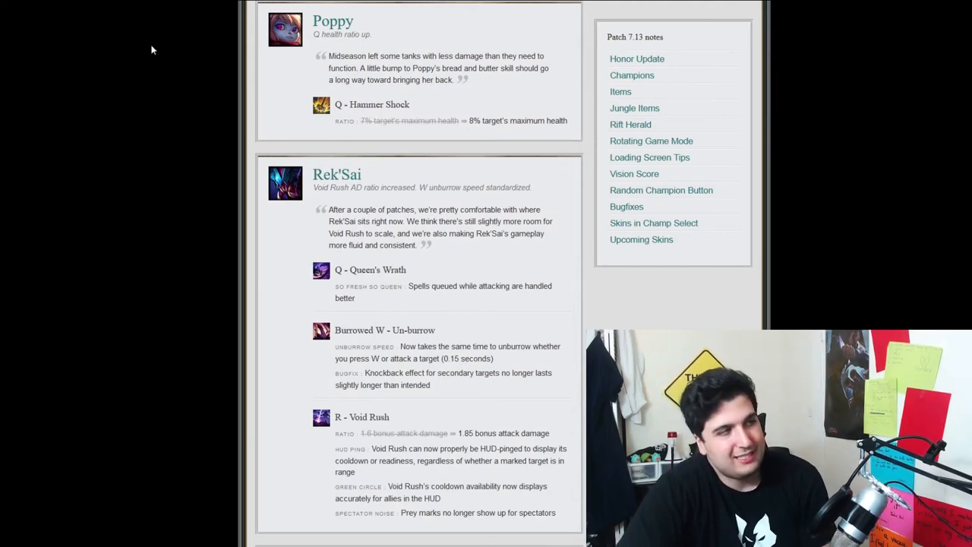
{"action": "mouse_move", "coordinate": [162, 44]}
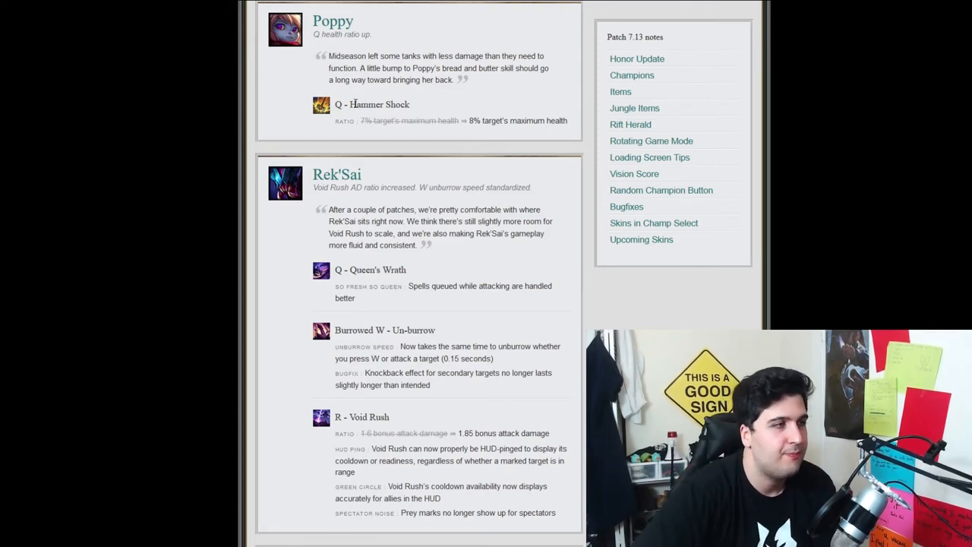
{"action": "scroll", "scroll_direction": "down", "scroll_amount": 3}
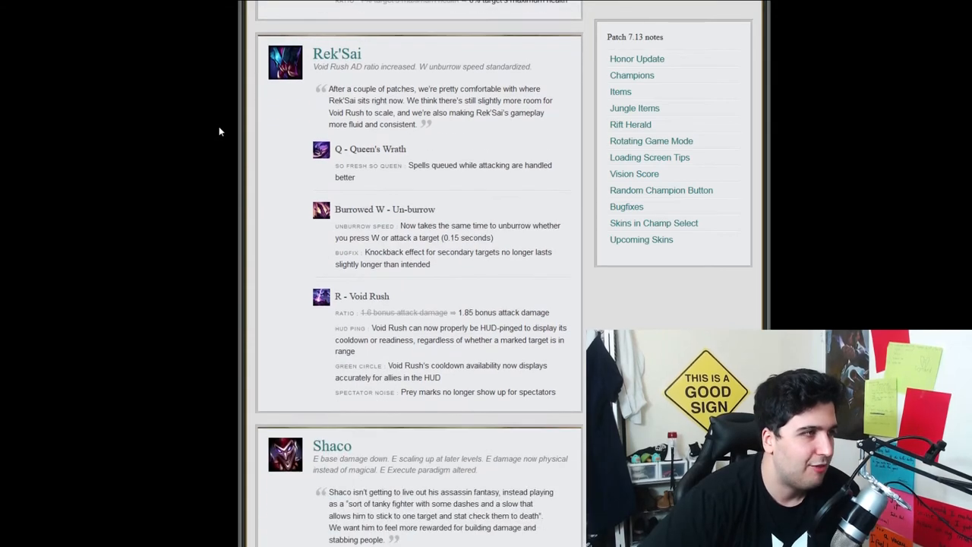
{"action": "scroll", "scroll_direction": "down", "scroll_amount": 3}
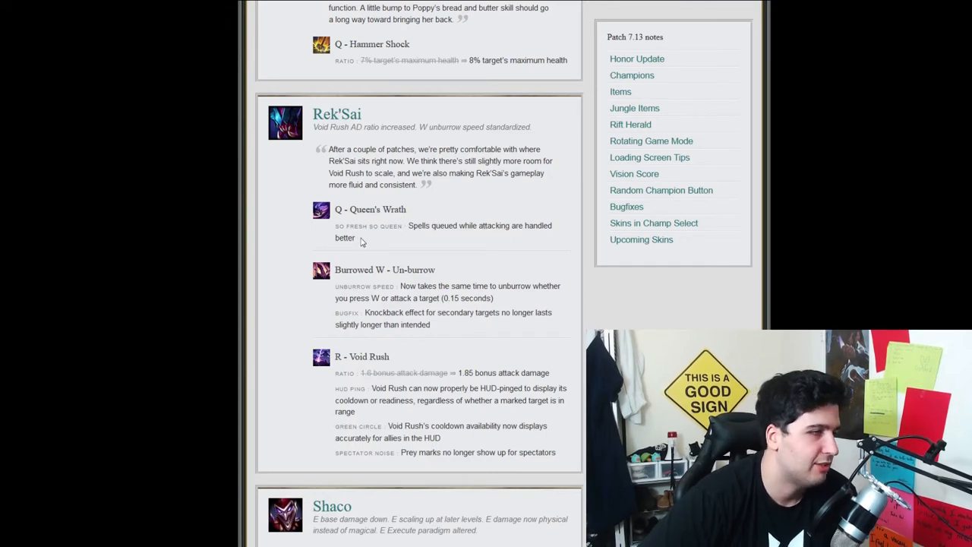
{"action": "scroll", "scroll_direction": "down", "scroll_amount": 3}
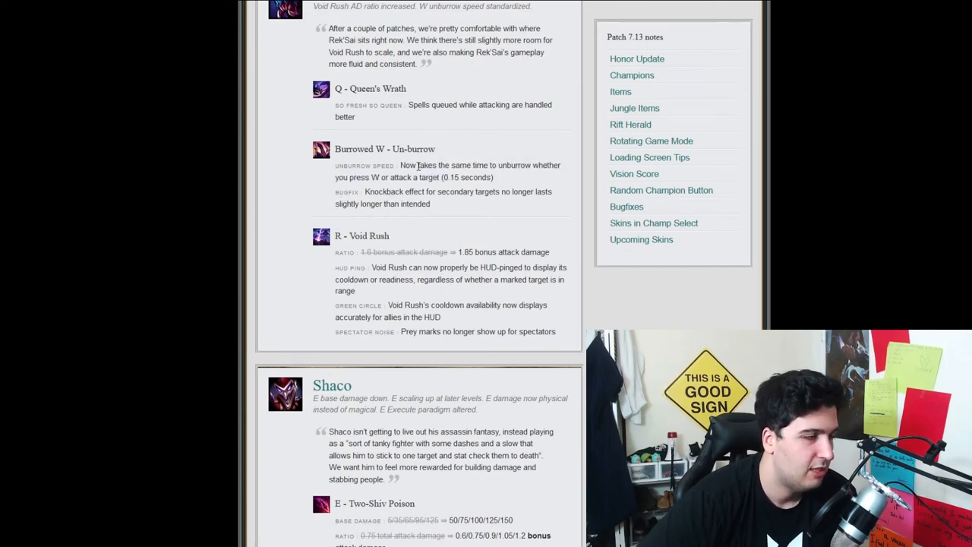
{"action": "scroll", "scroll_direction": "down", "scroll_amount": 3}
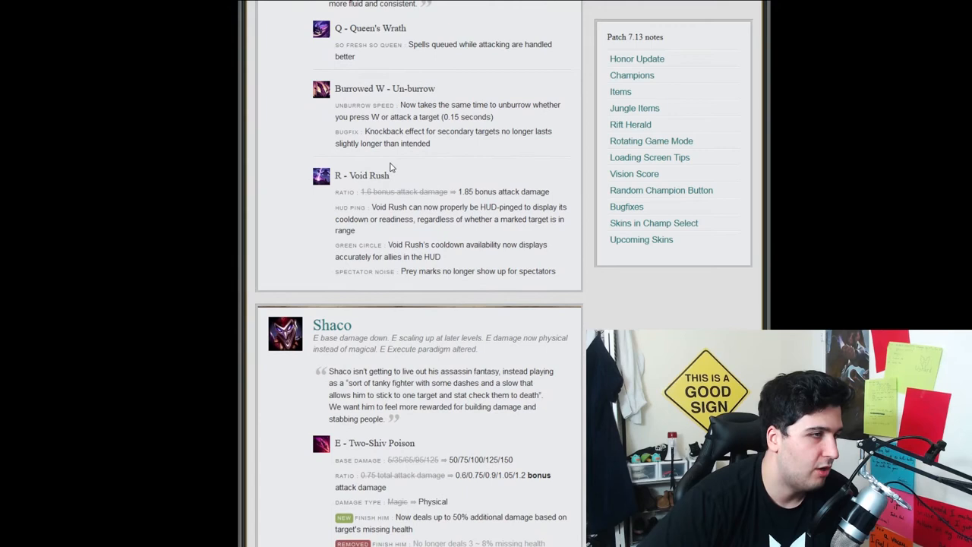
{"action": "mouse_move", "coordinate": [424, 196]}
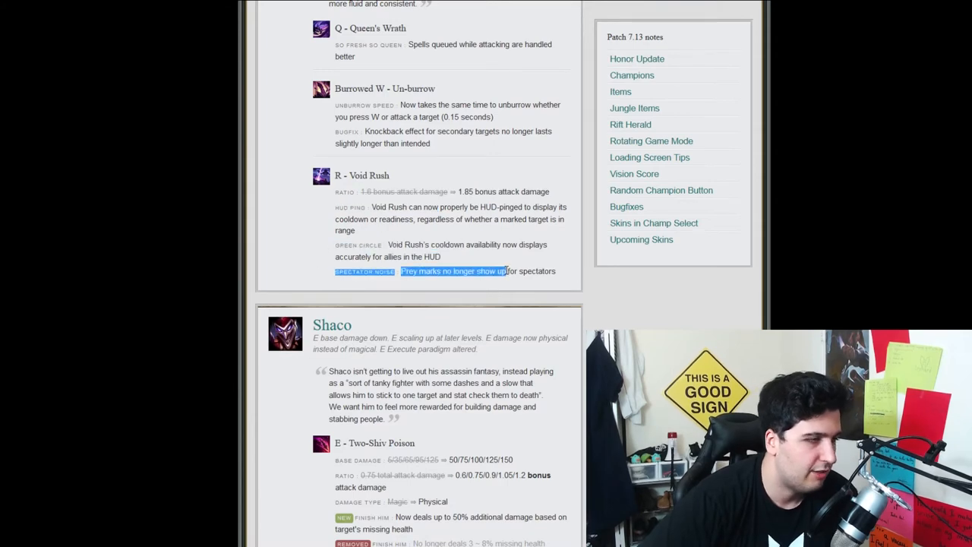
{"action": "scroll", "scroll_direction": "down", "scroll_amount": 3}
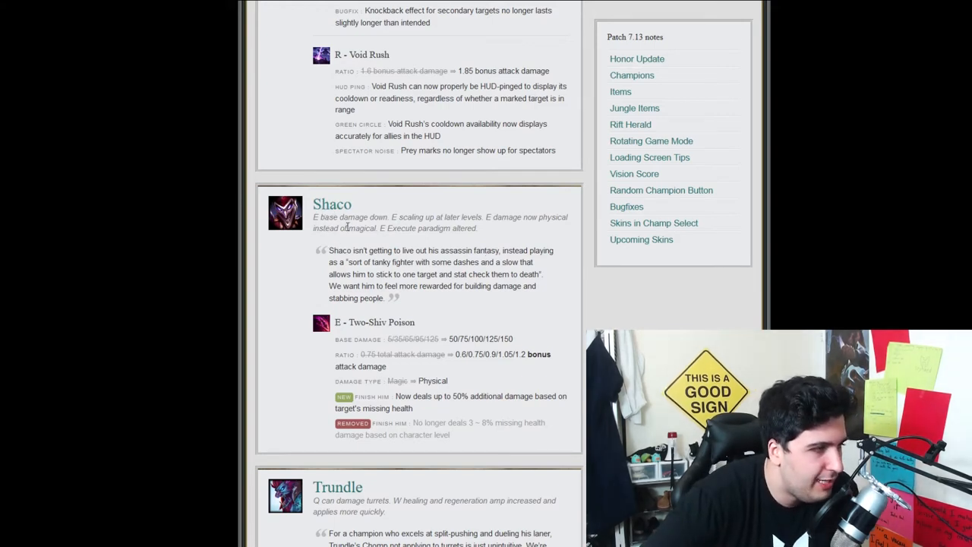
{"action": "mouse_move", "coordinate": [372, 332]}
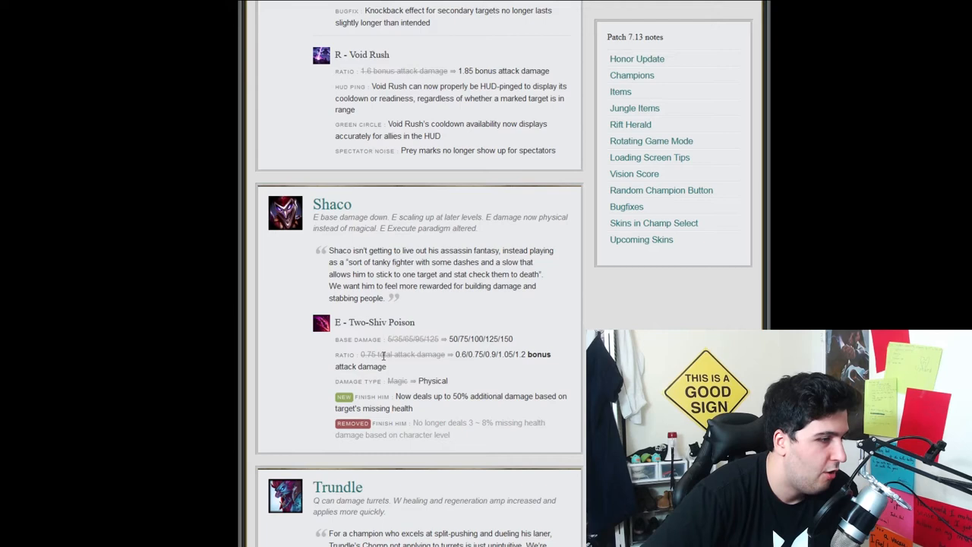
Highlight Shaco's Two-Shiv Poison lines, including missing-health damage, then scroll to Trundle.
{"action": "left_click_drag", "start_coordinate": [379, 354], "coordinate": [510, 354]}
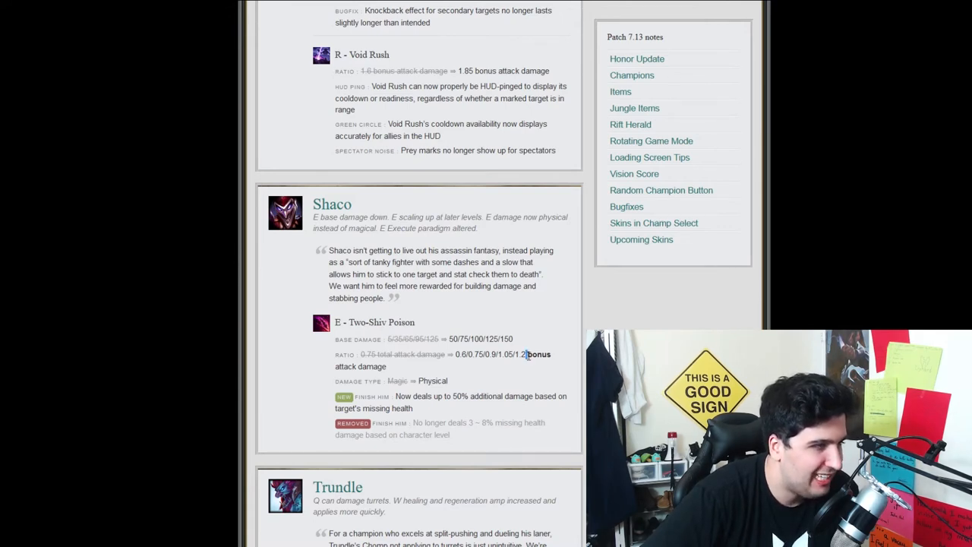
{"action": "left_click_drag", "start_coordinate": [528, 354], "coordinate": [386, 366]}
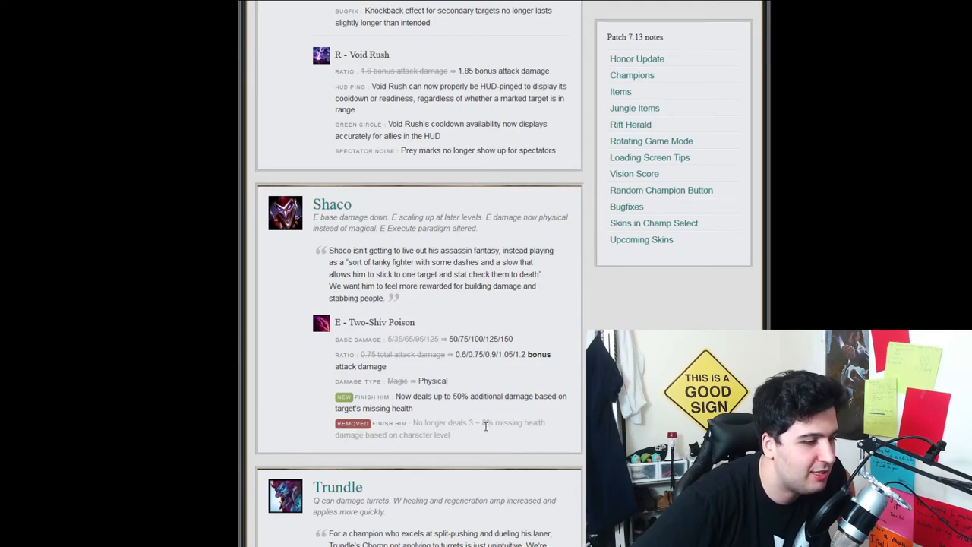
{"action": "left_click_drag", "start_coordinate": [402, 396], "coordinate": [516, 396]}
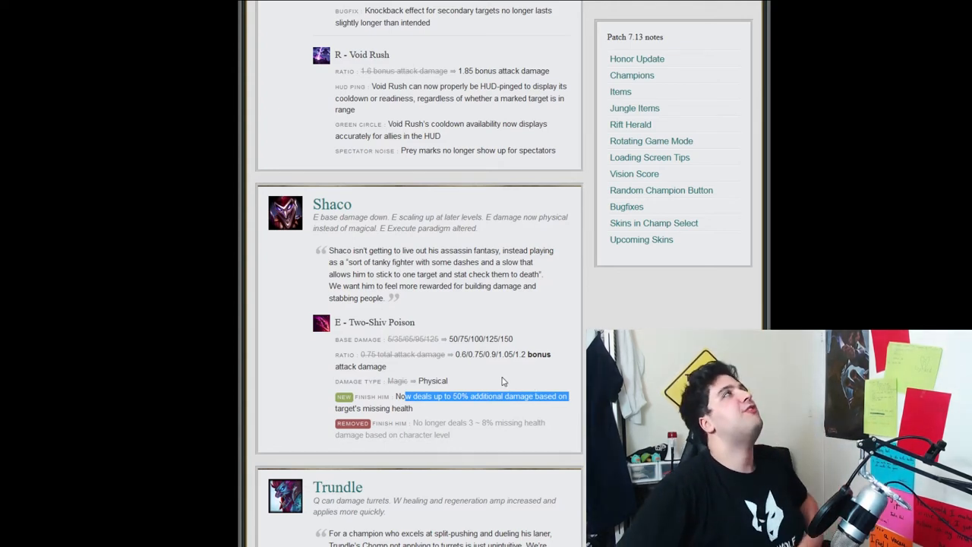
{"action": "mouse_move", "coordinate": [490, 373]}
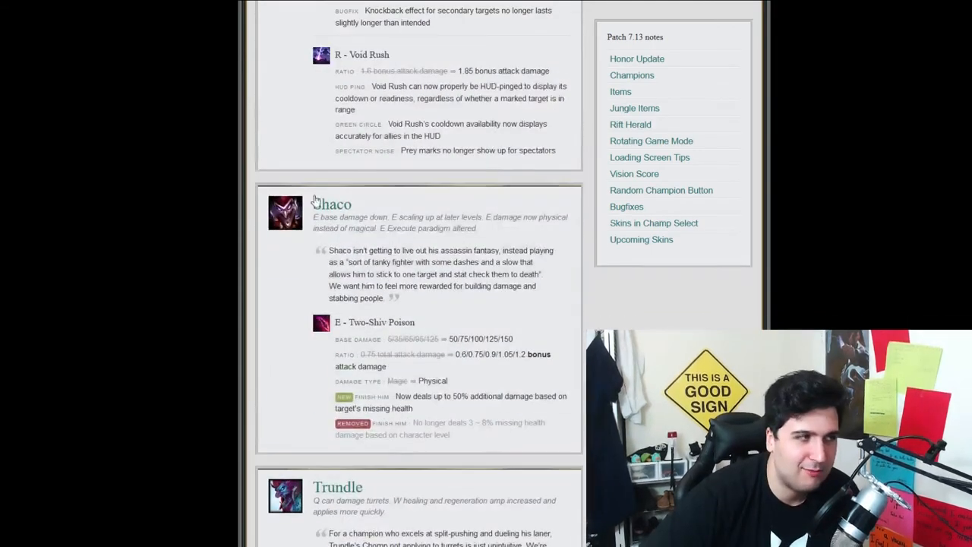
{"action": "scroll", "scroll_direction": "down", "scroll_amount": 3}
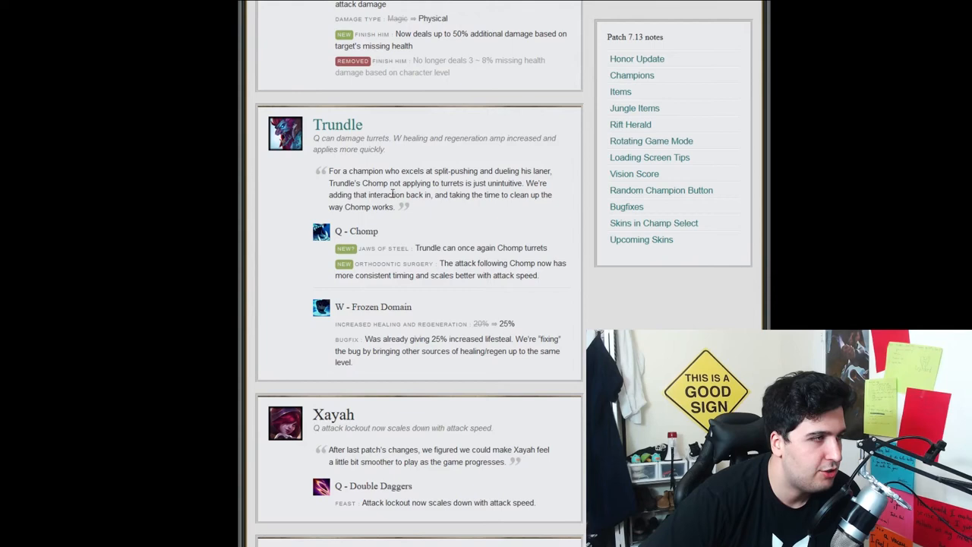
{"action": "mouse_move", "coordinate": [393, 148]}
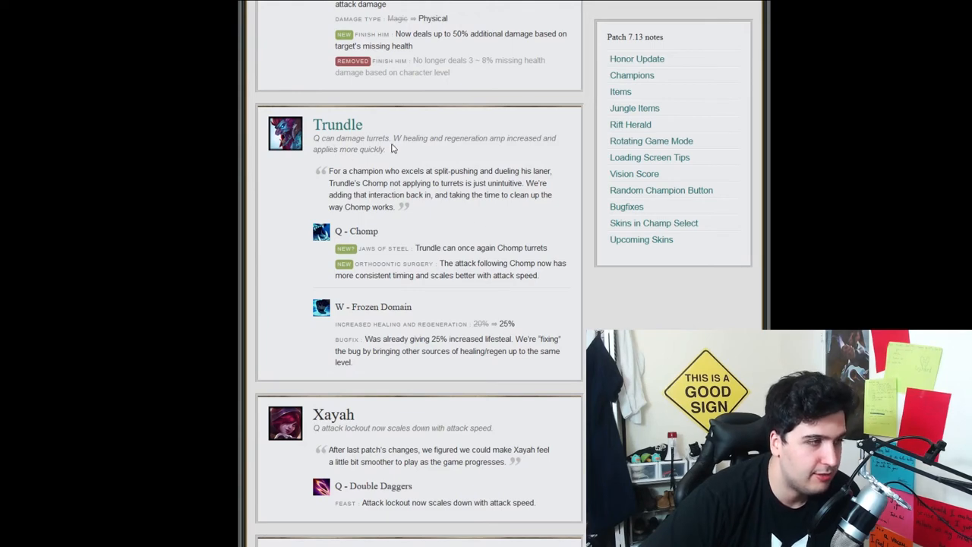
{"action": "mouse_move", "coordinate": [414, 149]}
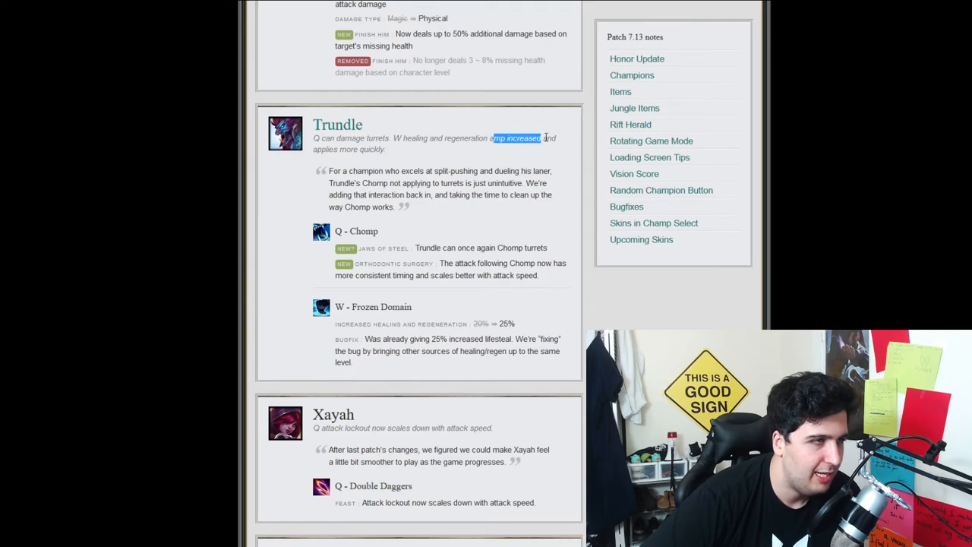
{"action": "left_click_drag", "start_coordinate": [543, 138], "coordinate": [349, 149]}
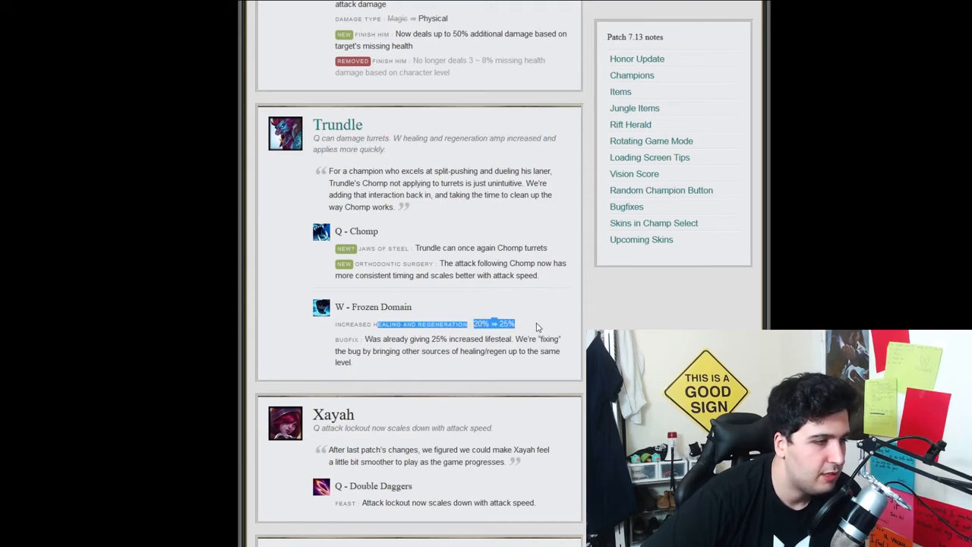
{"action": "left_click_drag", "start_coordinate": [365, 339], "coordinate": [492, 339]}
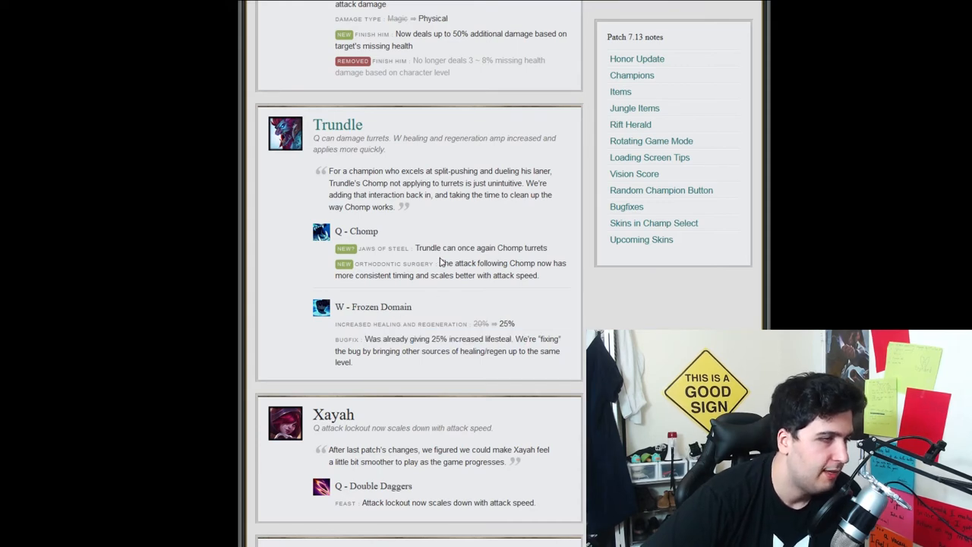
{"action": "left_click_drag", "start_coordinate": [439, 262], "coordinate": [552, 263]}
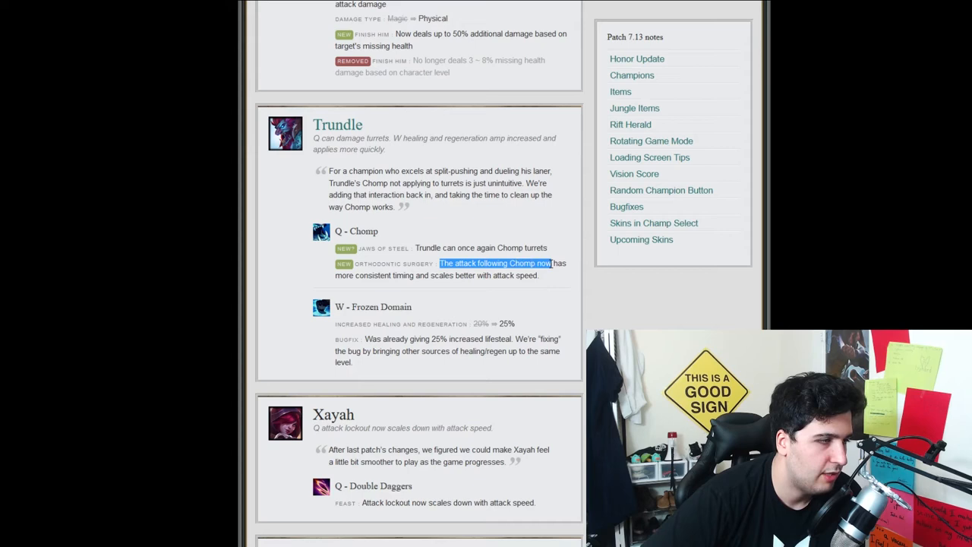
{"action": "left_click_drag", "start_coordinate": [554, 263], "coordinate": [537, 275]}
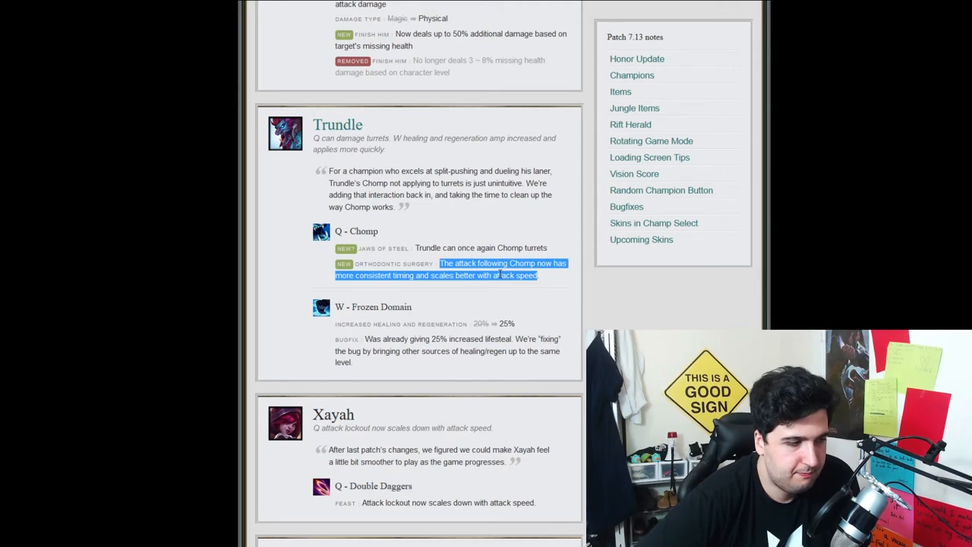
{"action": "scroll", "scroll_direction": "down", "scroll_amount": 3}
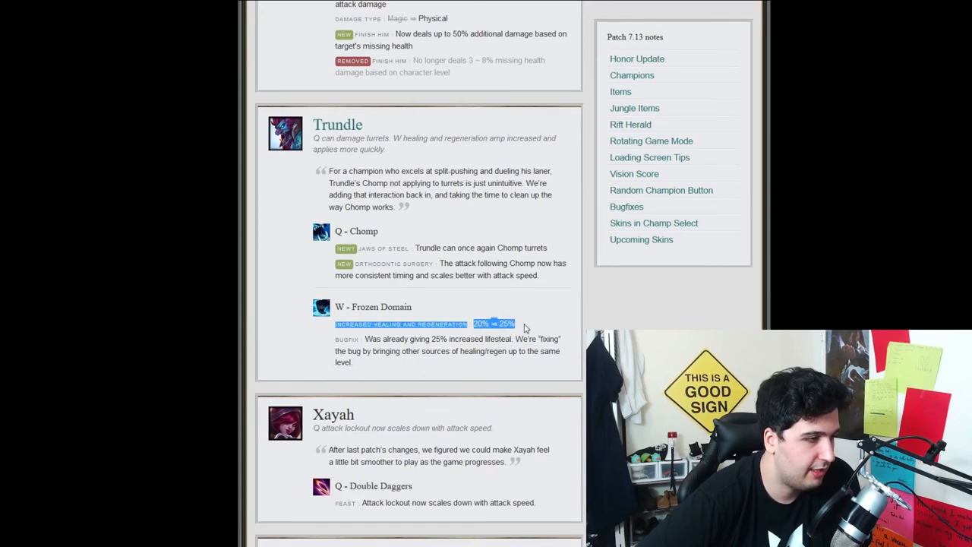
{"action": "mouse_move", "coordinate": [298, 125]}
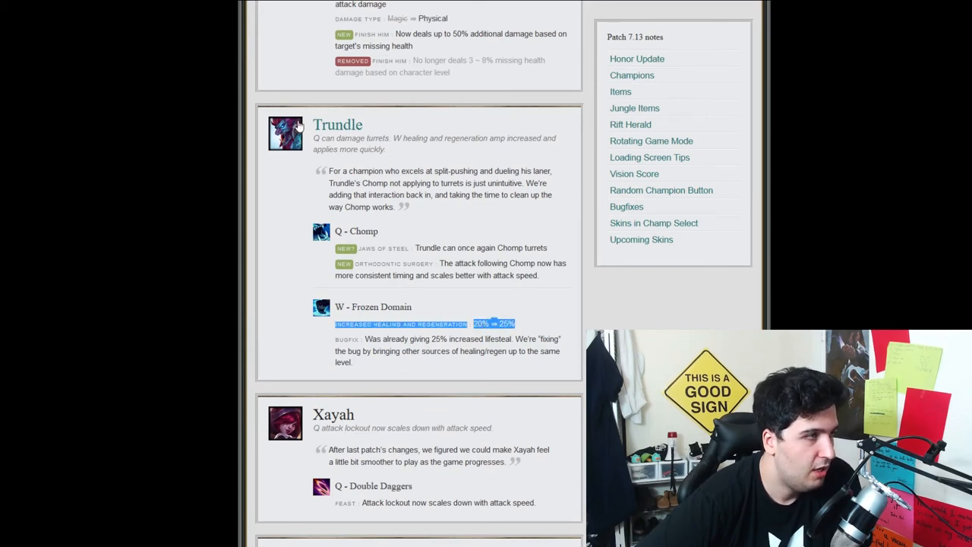
{"action": "mouse_move", "coordinate": [283, 169]}
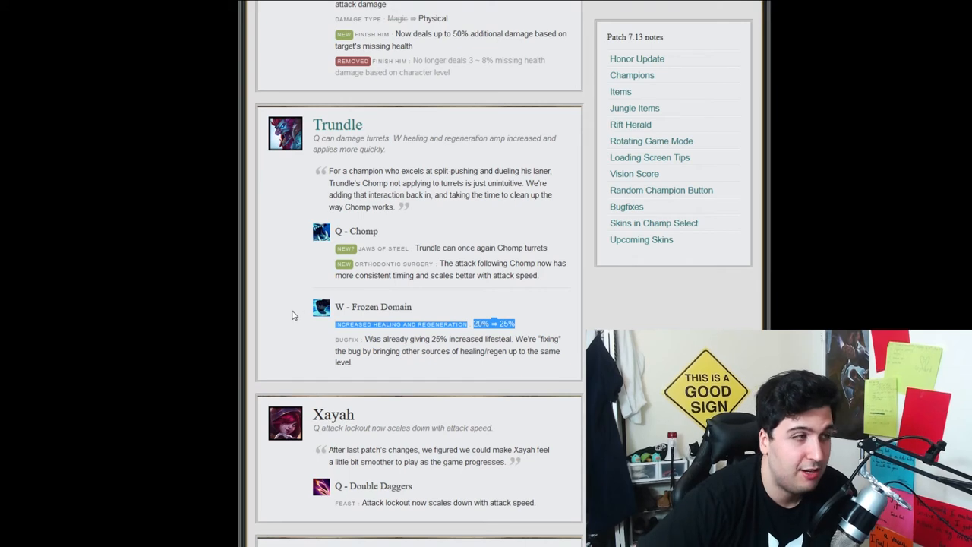
{"action": "scroll", "scroll_direction": "down", "scroll_amount": 3}
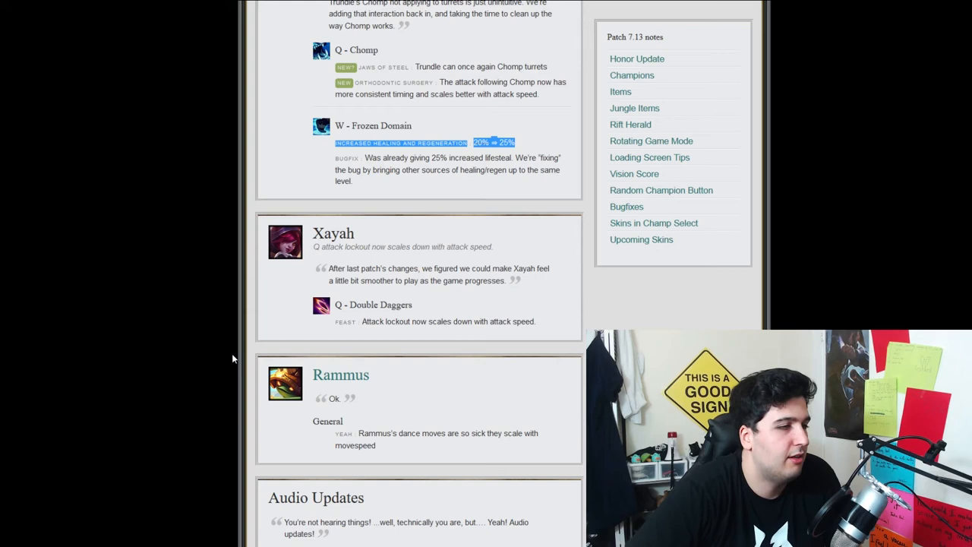
{"action": "mouse_move", "coordinate": [184, 391]}
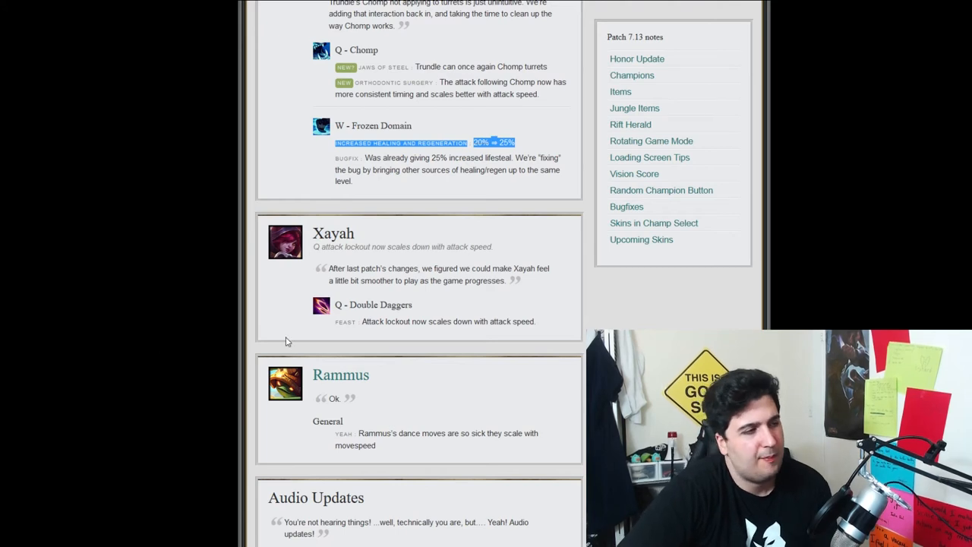
Highlight part of Xayah's explanation quote, then scroll past Rammus and Audio Updates.
{"action": "left_click_drag", "start_coordinate": [431, 268], "coordinate": [510, 268]}
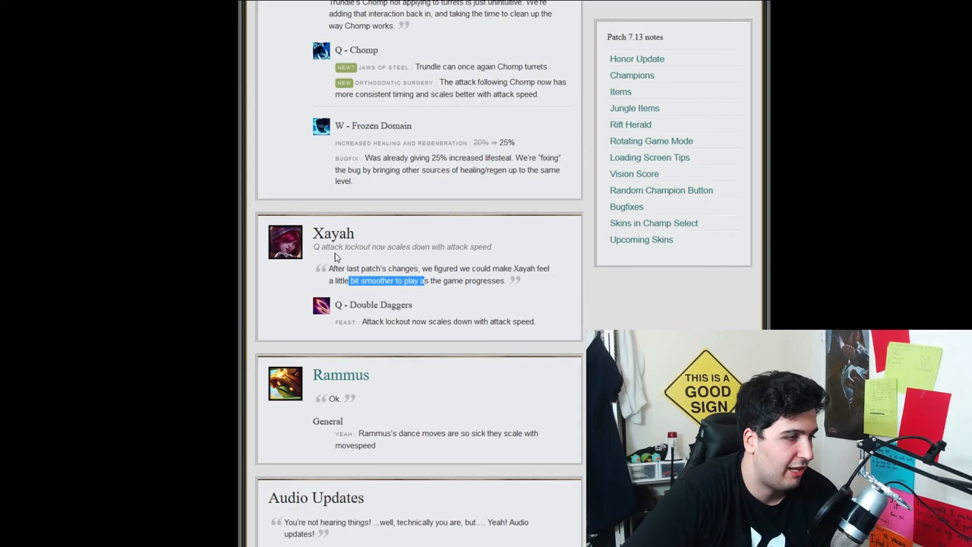
{"action": "scroll", "scroll_direction": "down", "scroll_amount": 3}
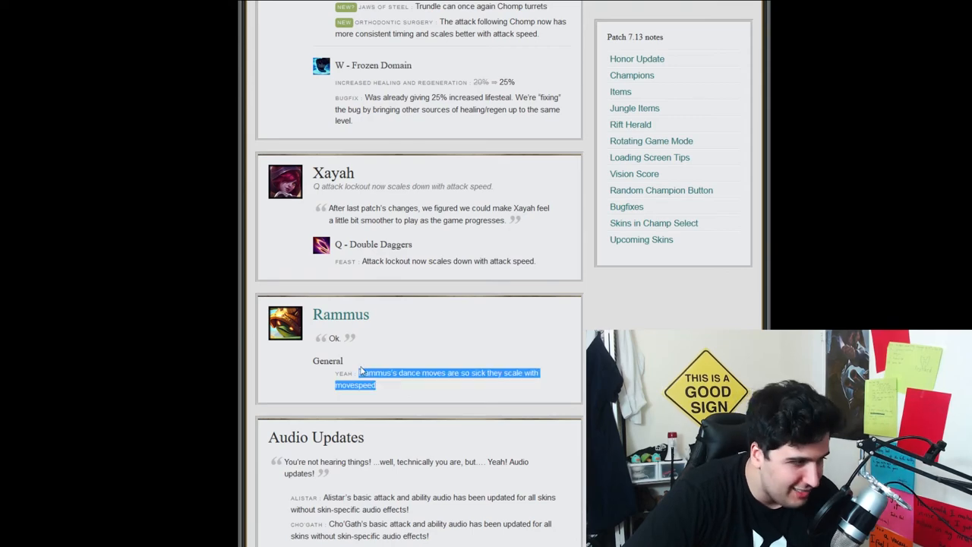
{"action": "scroll", "scroll_direction": "down", "scroll_amount": 3}
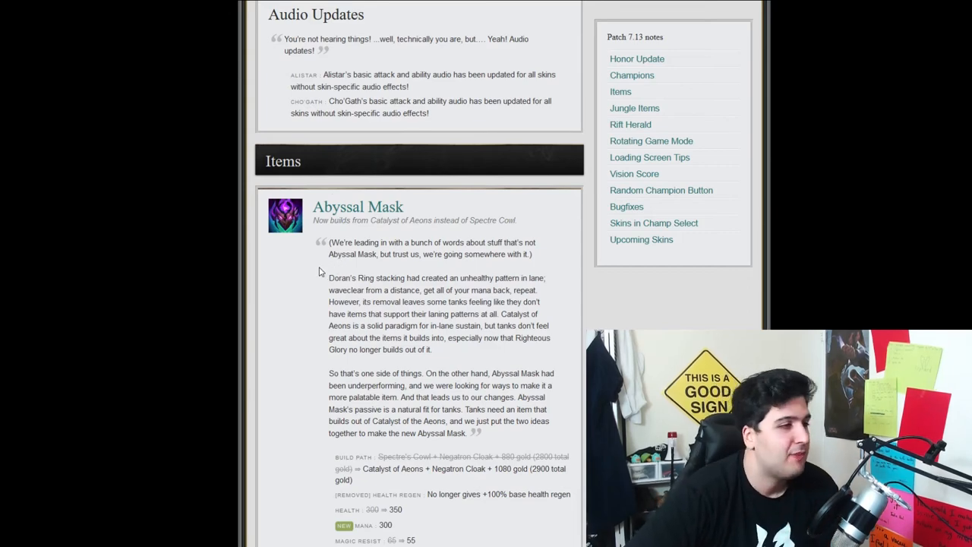
Highlight Abyssal Mask's new build path and Eternity passive, then scroll to Adaptive Helm.
{"action": "scroll", "scroll_direction": "down", "scroll_amount": 3}
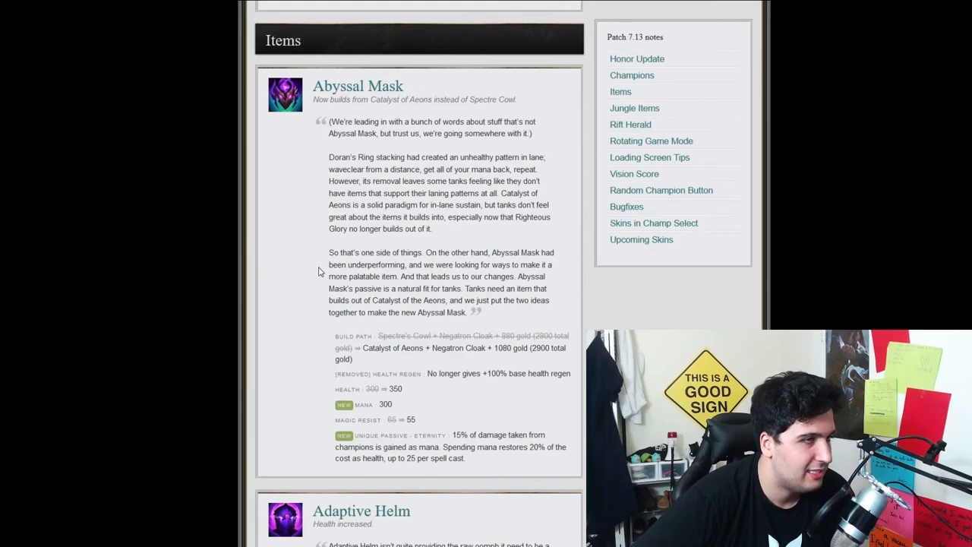
{"action": "scroll", "scroll_direction": "down", "scroll_amount": 3}
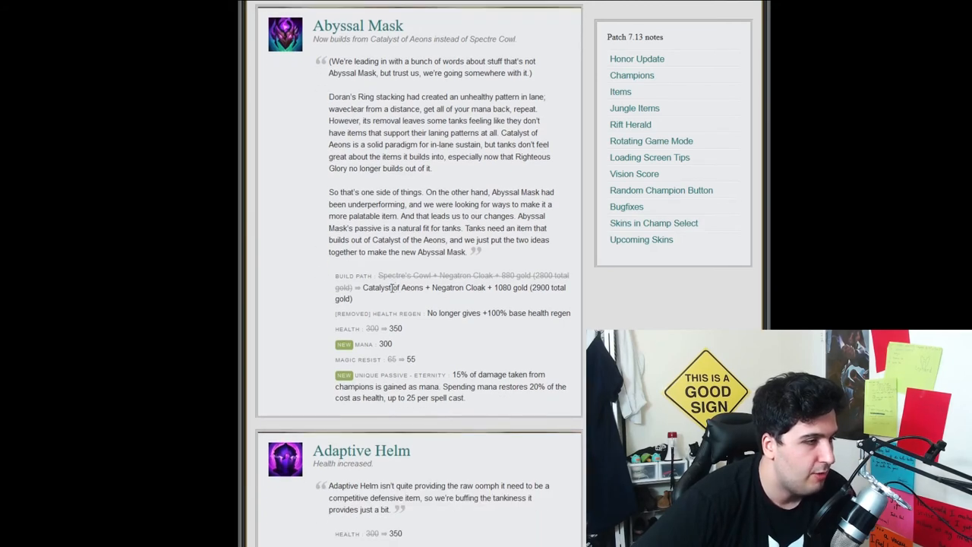
{"action": "left_click_drag", "start_coordinate": [393, 287], "coordinate": [543, 287]}
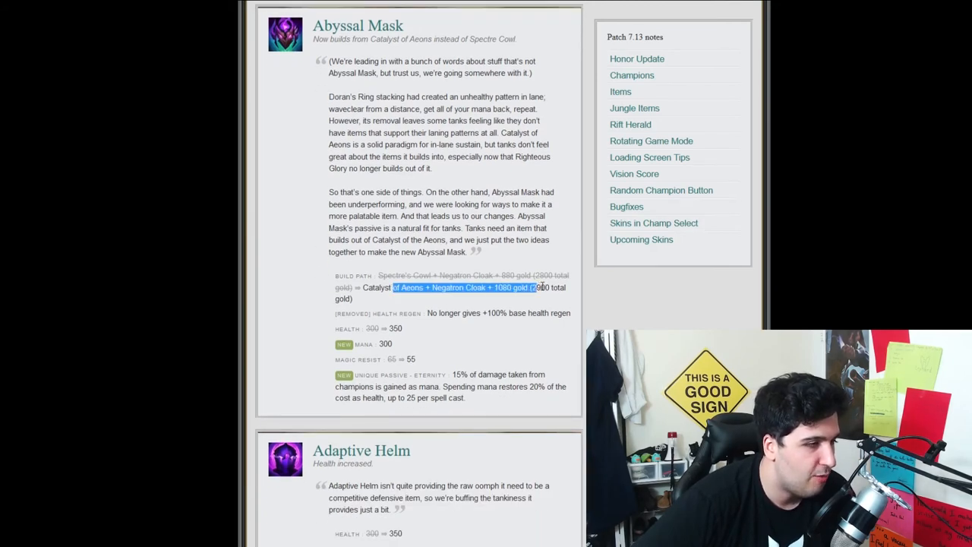
{"action": "scroll", "scroll_direction": "down", "scroll_amount": 3}
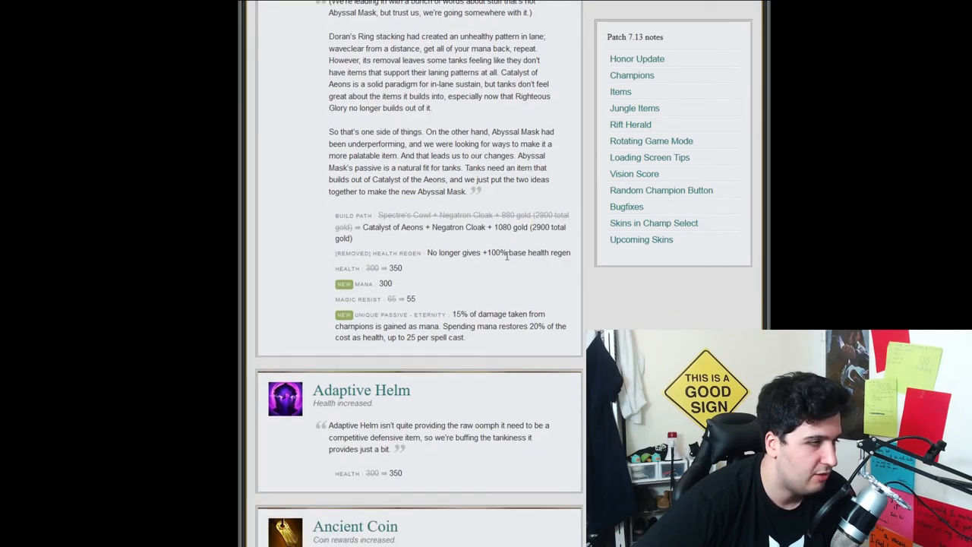
{"action": "left_click_drag", "start_coordinate": [428, 253], "coordinate": [570, 252]}
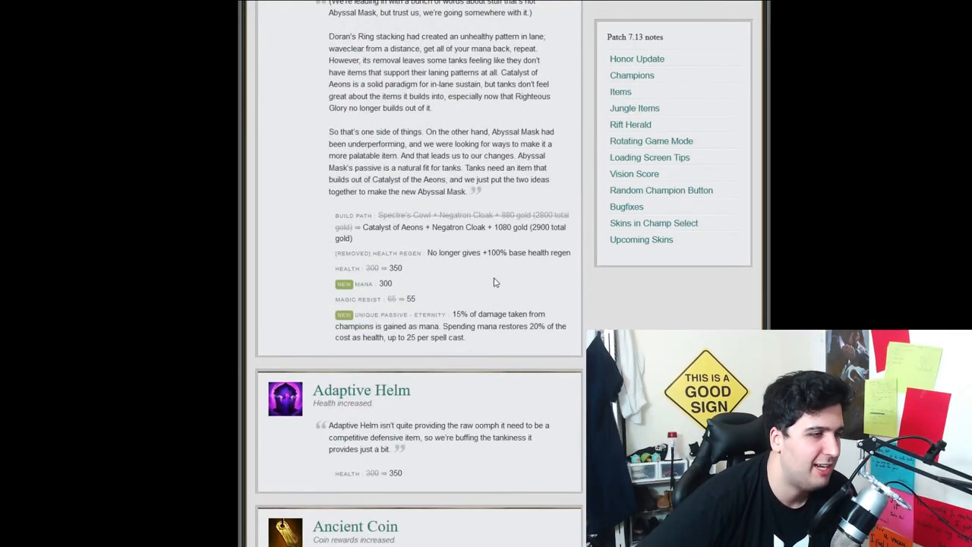
{"action": "left_click_drag", "start_coordinate": [452, 314], "coordinate": [465, 337]}
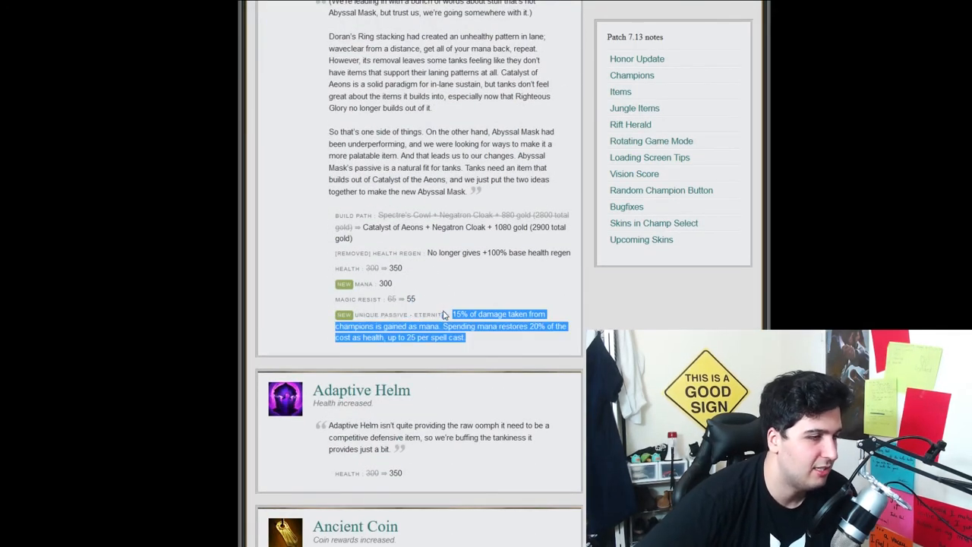
{"action": "scroll", "scroll_direction": "down", "scroll_amount": 3}
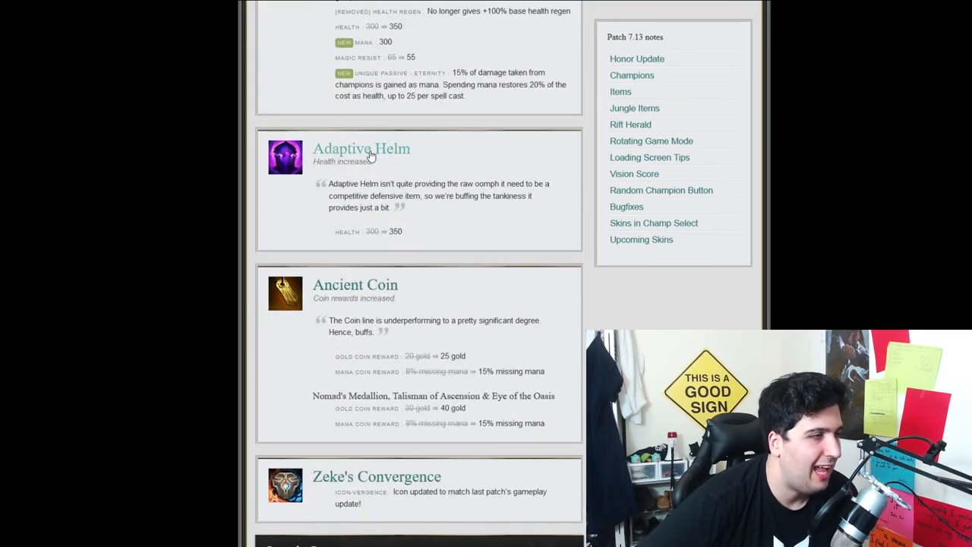
Highlight Adaptive Helm's health increase, then scroll to Ancient Coin, Zeke's Convergence and Jungle Items.
{"action": "left_click_drag", "start_coordinate": [335, 72], "coordinate": [465, 95]}
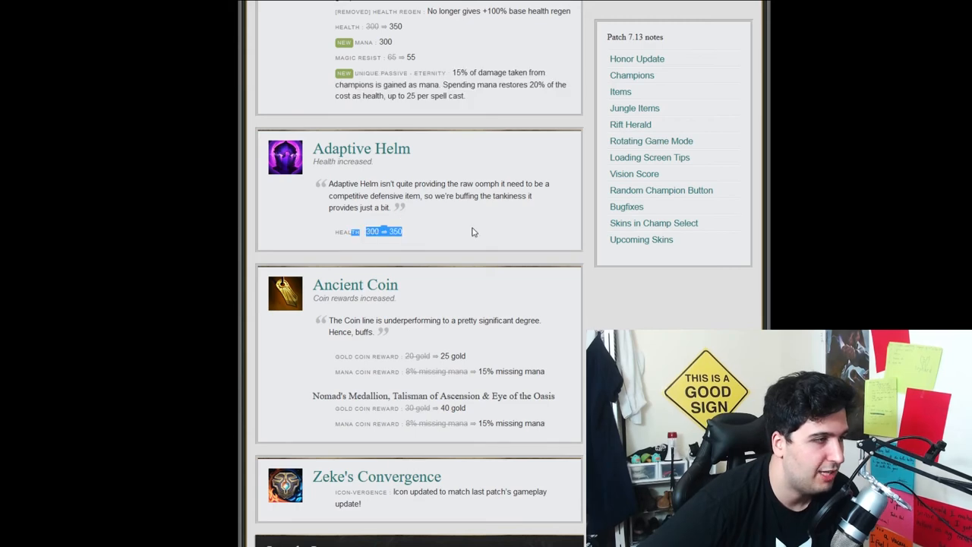
{"action": "scroll", "scroll_direction": "down", "scroll_amount": 3}
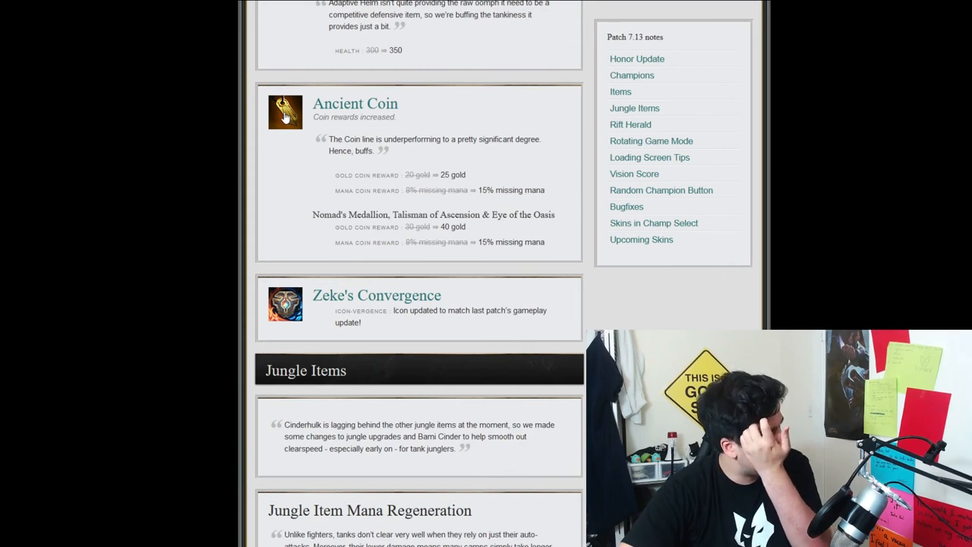
{"action": "mouse_move", "coordinate": [325, 128]}
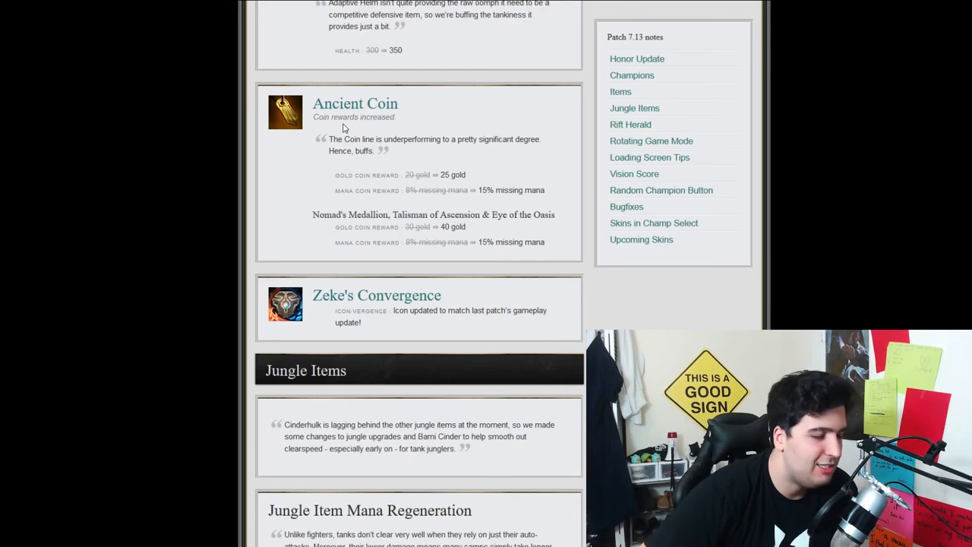
{"action": "scroll", "scroll_direction": "down", "scroll_amount": 3}
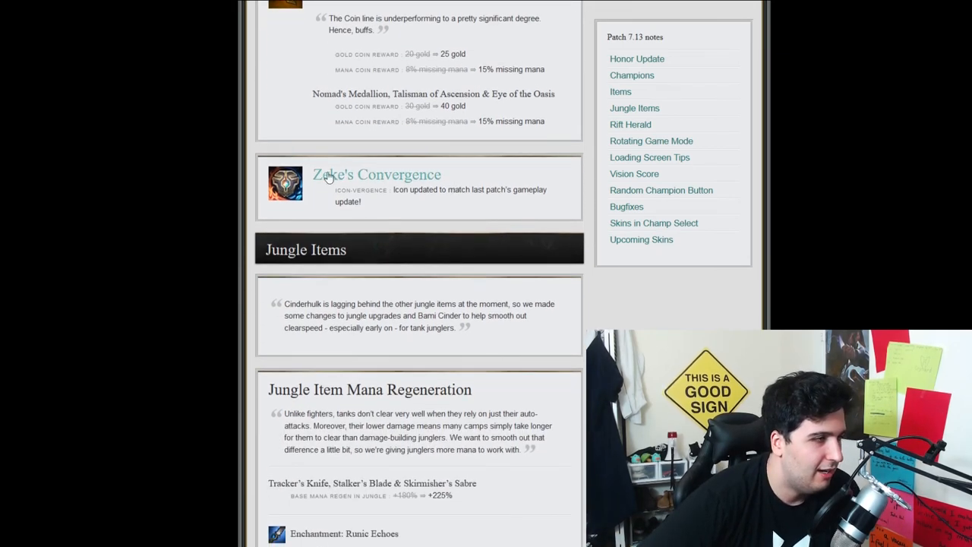
Scroll past Jungle Item Mana Regeneration, highlighting Runic Echoes' mana restore, to Bami's Cinder.
{"action": "scroll", "scroll_direction": "down", "scroll_amount": 3}
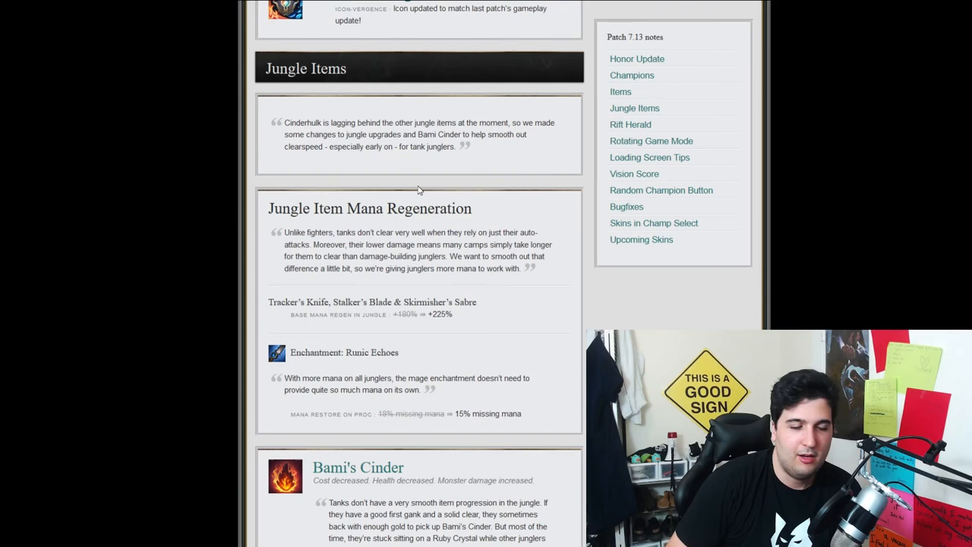
{"action": "scroll", "scroll_direction": "down", "scroll_amount": 3}
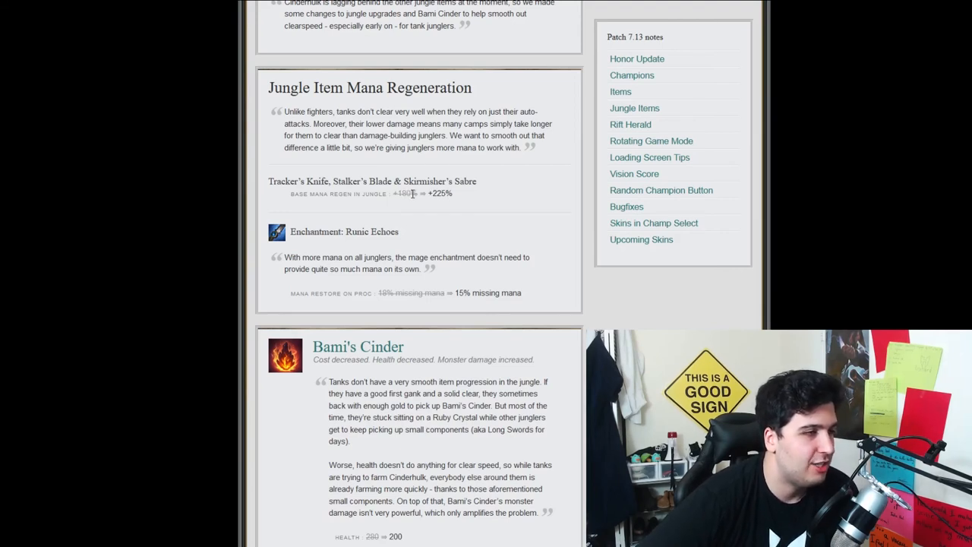
{"action": "left_click_drag", "start_coordinate": [393, 194], "coordinate": [453, 194]}
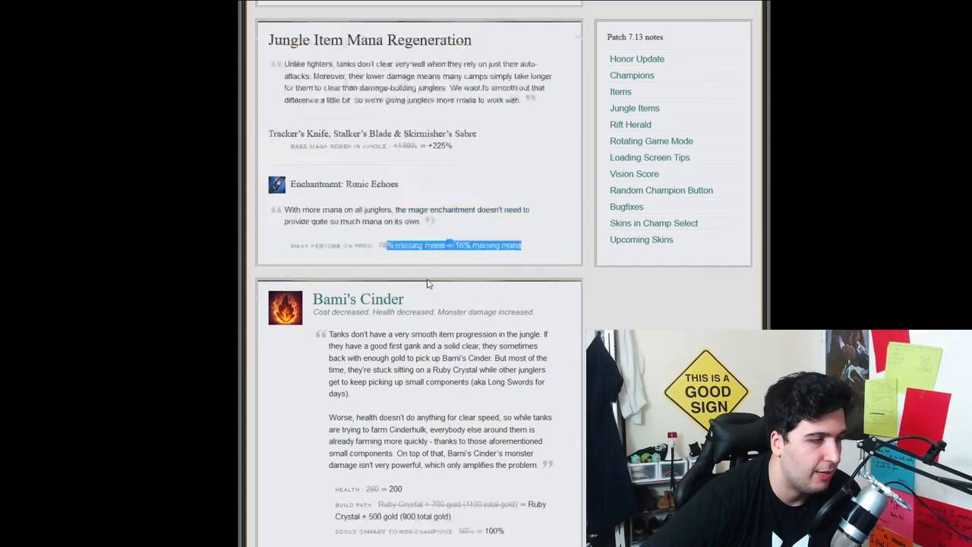
{"action": "scroll", "scroll_direction": "down", "scroll_amount": 3}
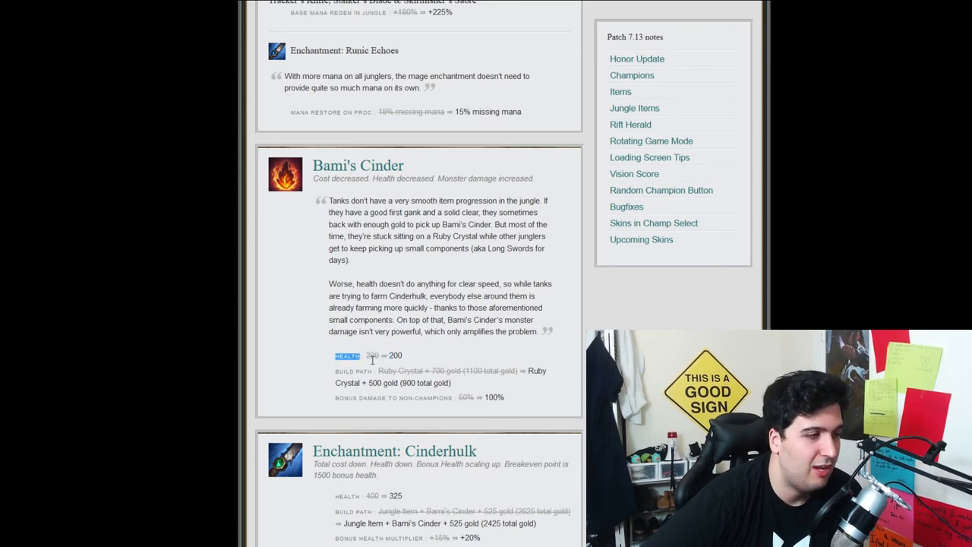
Highlight Bami's Cinder health and bonus damage to non-champions stats, then scroll on.
{"action": "left_click_drag", "start_coordinate": [364, 354], "coordinate": [402, 355]}
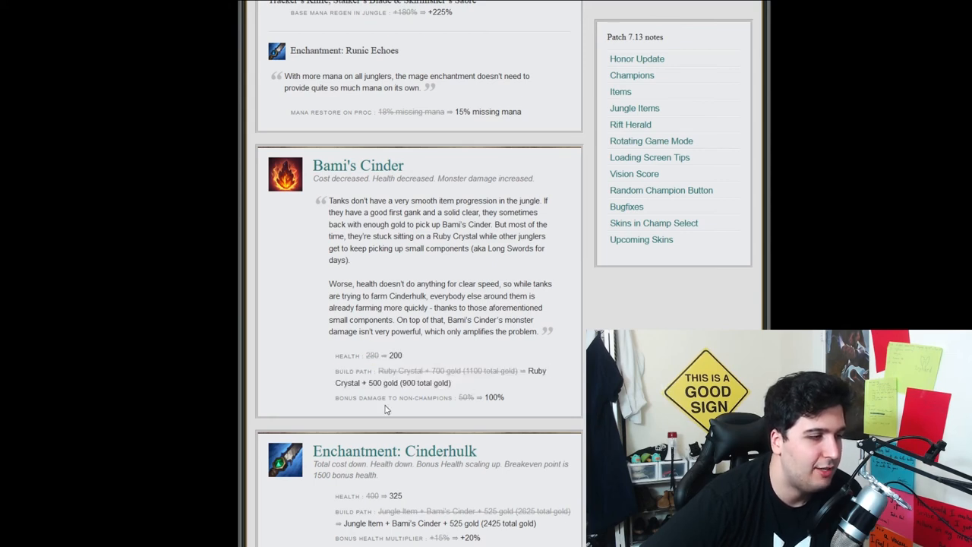
{"action": "left_click_drag", "start_coordinate": [367, 396], "coordinate": [441, 397]}
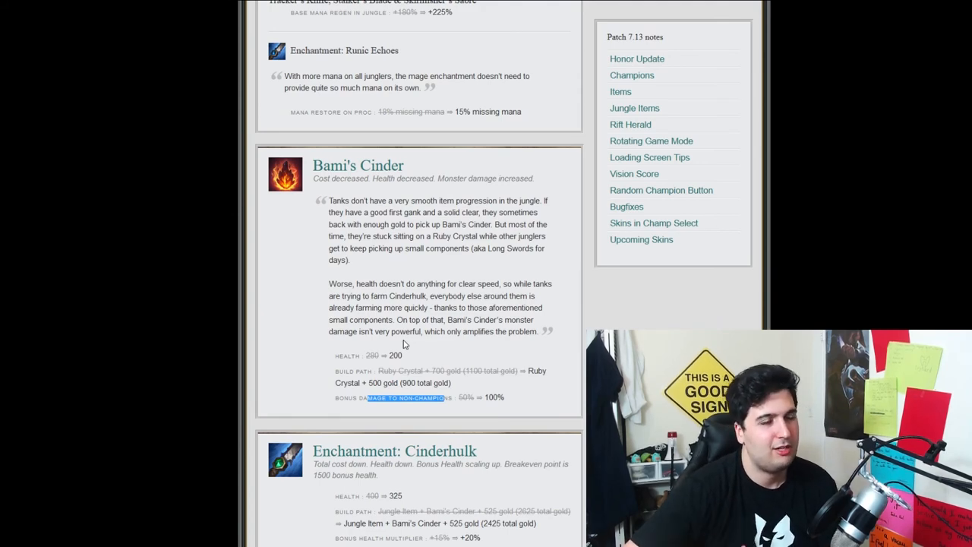
{"action": "scroll", "scroll_direction": "down", "scroll_amount": 3}
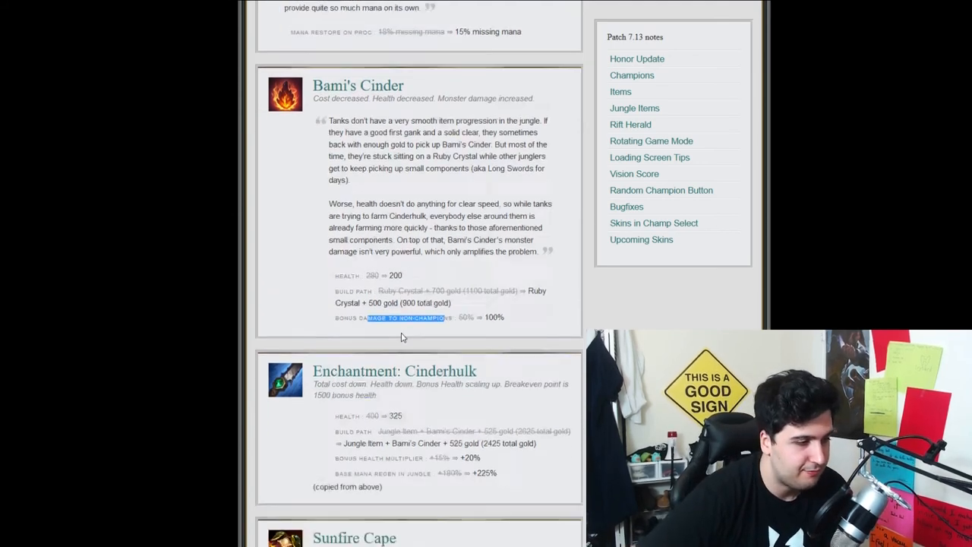
{"action": "scroll", "scroll_direction": "down", "scroll_amount": 3}
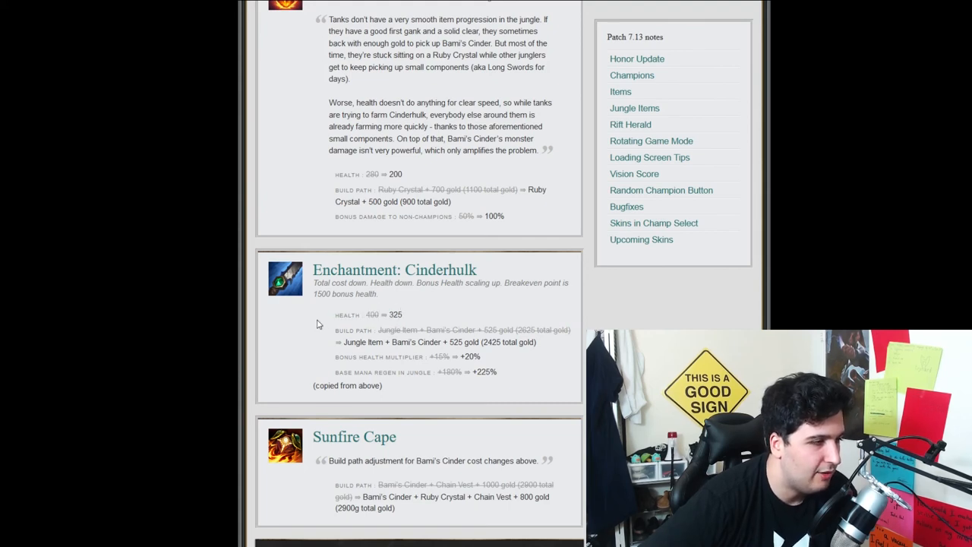
Highlight the 'copied from above' note under Cinderhulk and scroll to Sunfire Cape and Rift Herald.
{"action": "left_click_drag", "start_coordinate": [334, 330], "coordinate": [447, 342]}
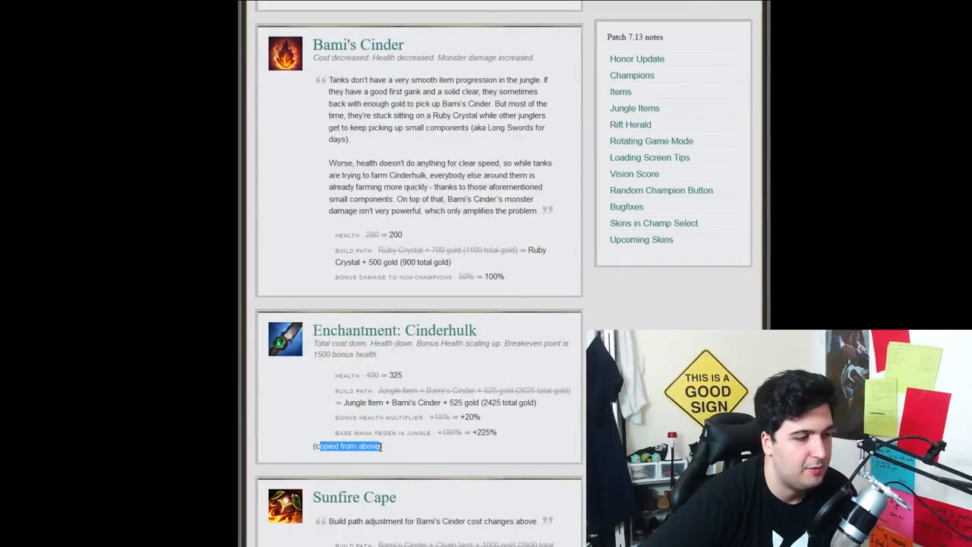
{"action": "scroll", "scroll_direction": "down", "scroll_amount": 3}
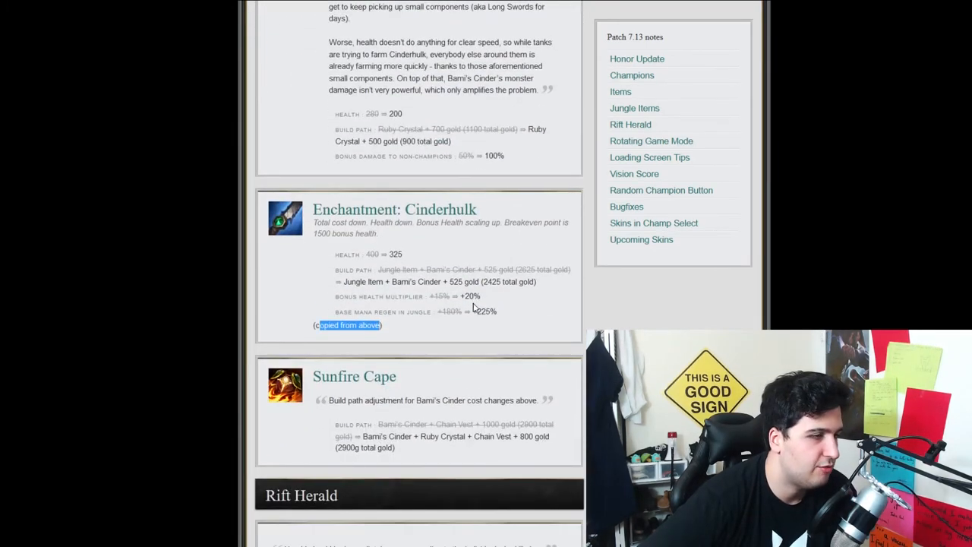
{"action": "mouse_move", "coordinate": [553, 295]}
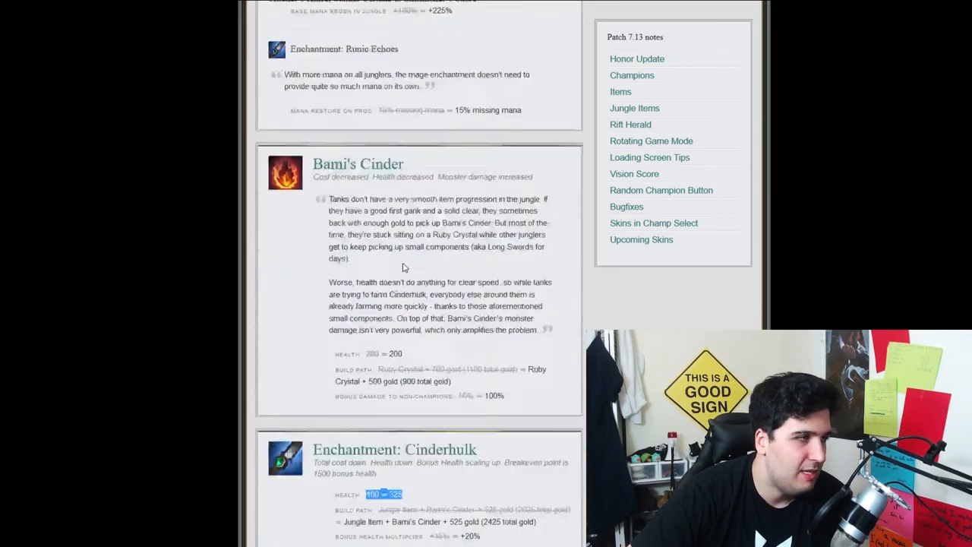
{"action": "scroll", "scroll_direction": "down", "scroll_amount": 3}
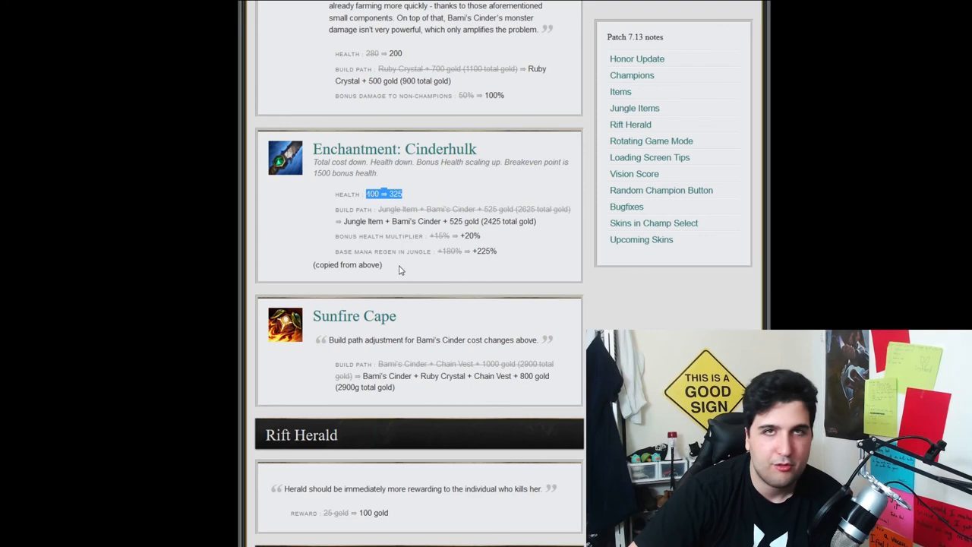
{"action": "mouse_move", "coordinate": [389, 265]}
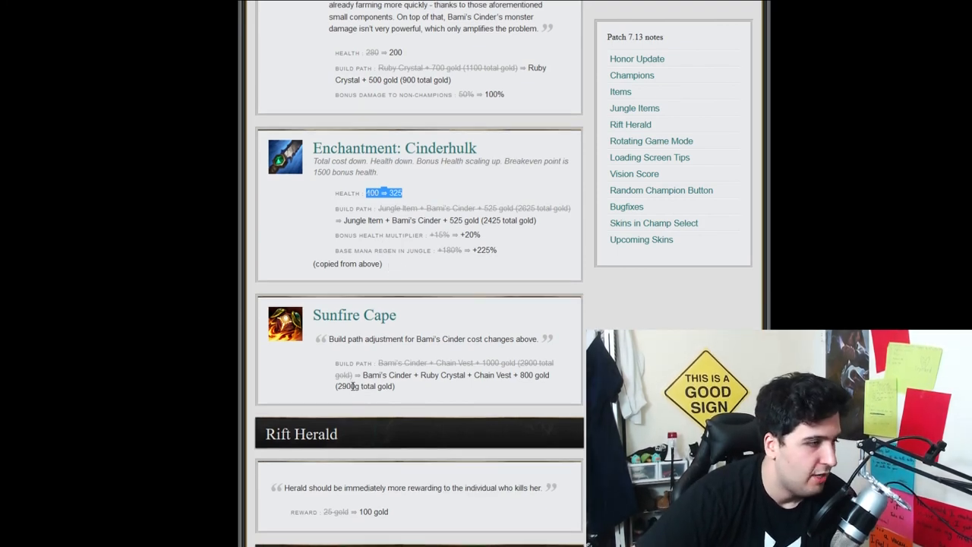
{"action": "scroll", "scroll_direction": "down", "scroll_amount": 3}
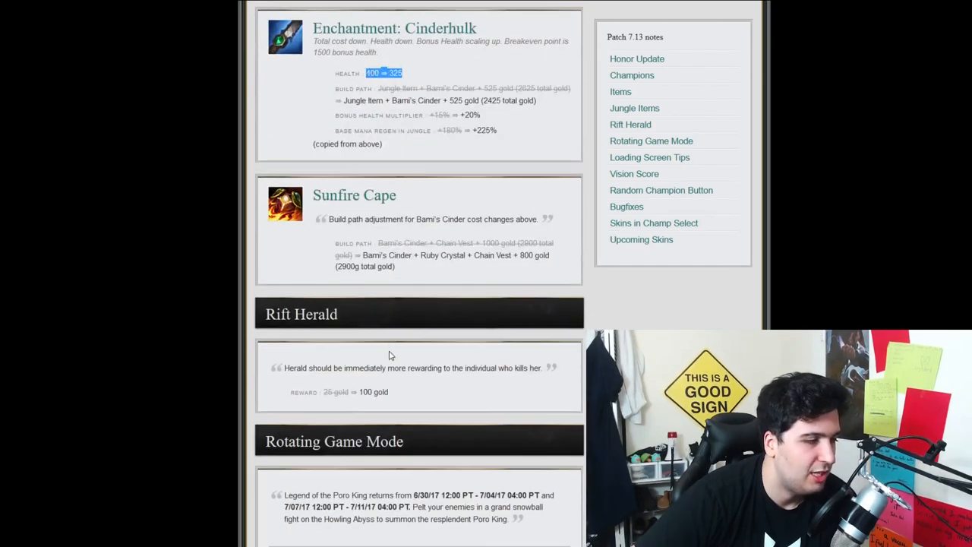
Scroll past Rift Herald, Rotating Game Mode and Bugfixes to Upcoming SKT T1 skins.
{"action": "scroll", "scroll_direction": "down", "scroll_amount": 3}
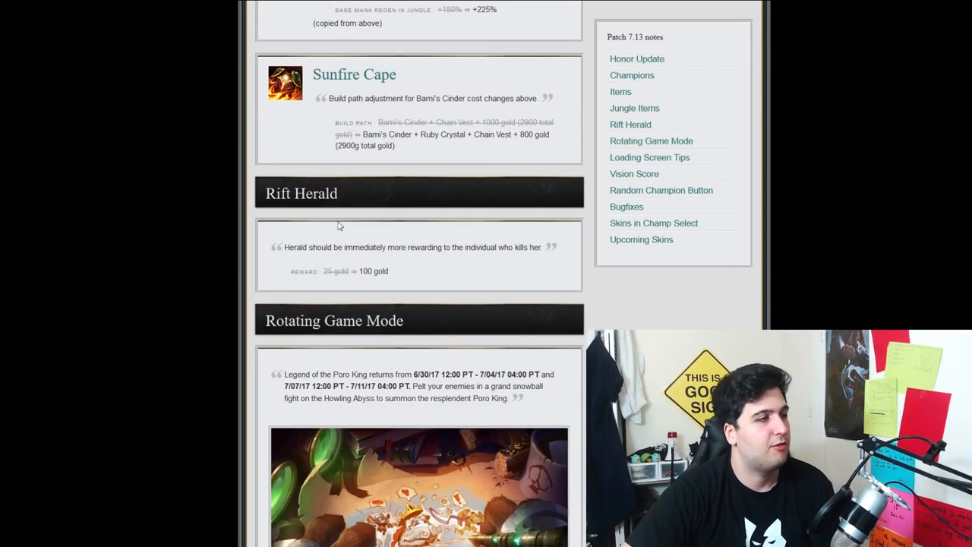
{"action": "left_click_drag", "start_coordinate": [325, 271], "coordinate": [388, 271]}
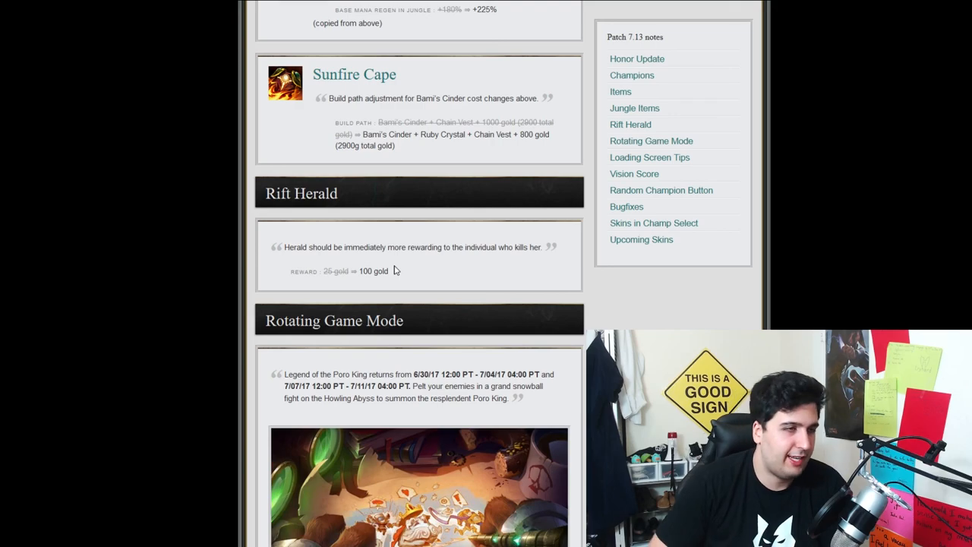
{"action": "scroll", "scroll_direction": "down", "scroll_amount": 3}
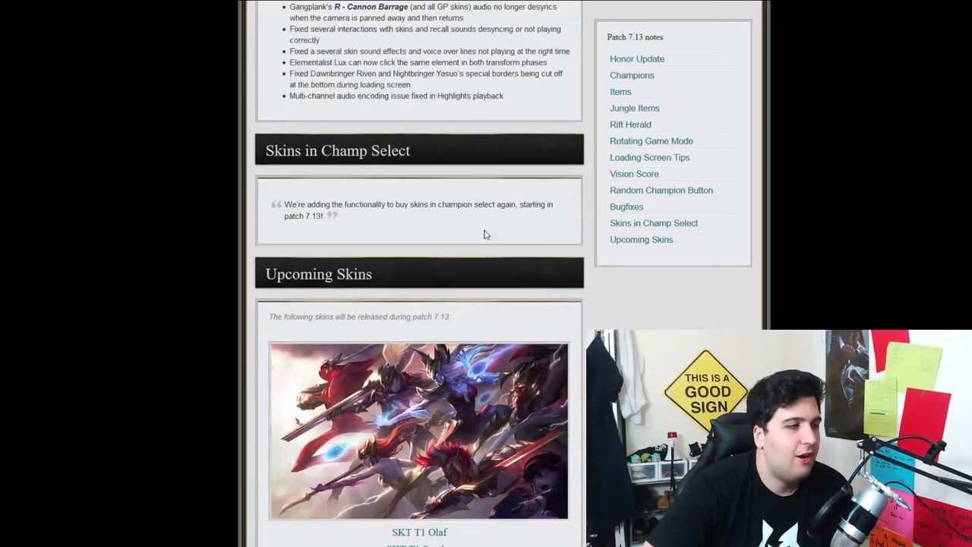
{"action": "scroll", "scroll_direction": "down", "scroll_amount": 3}
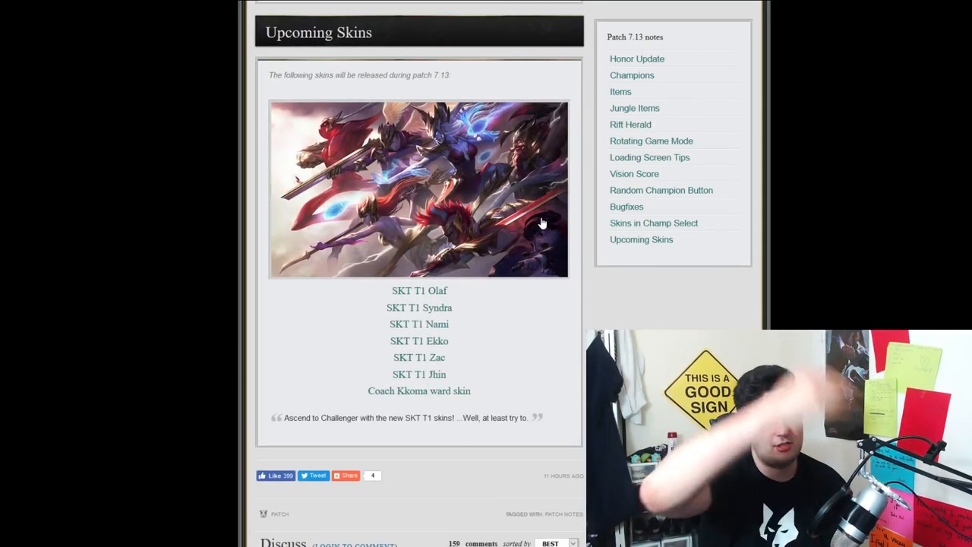